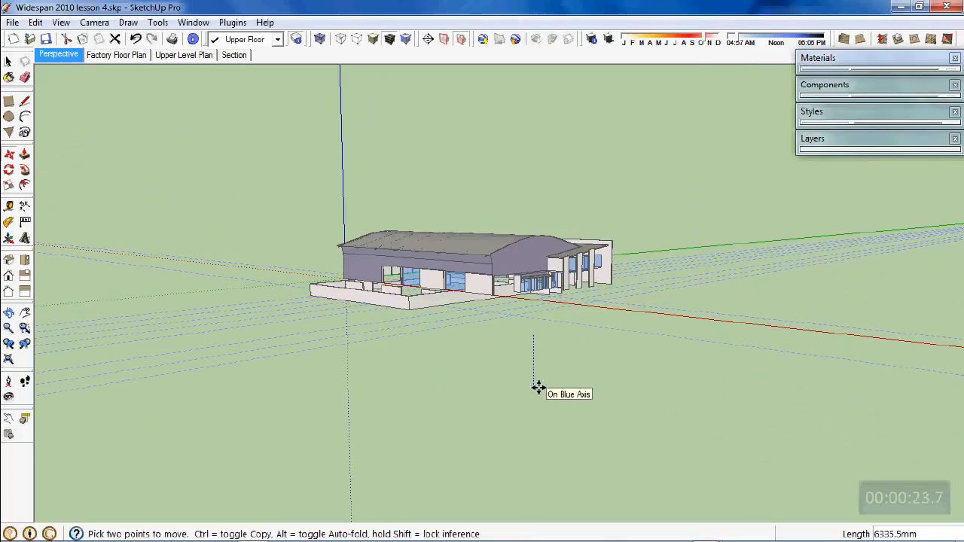
Move the block walls 3300 along the blue axis and orbit to a side-on view
text(3300)
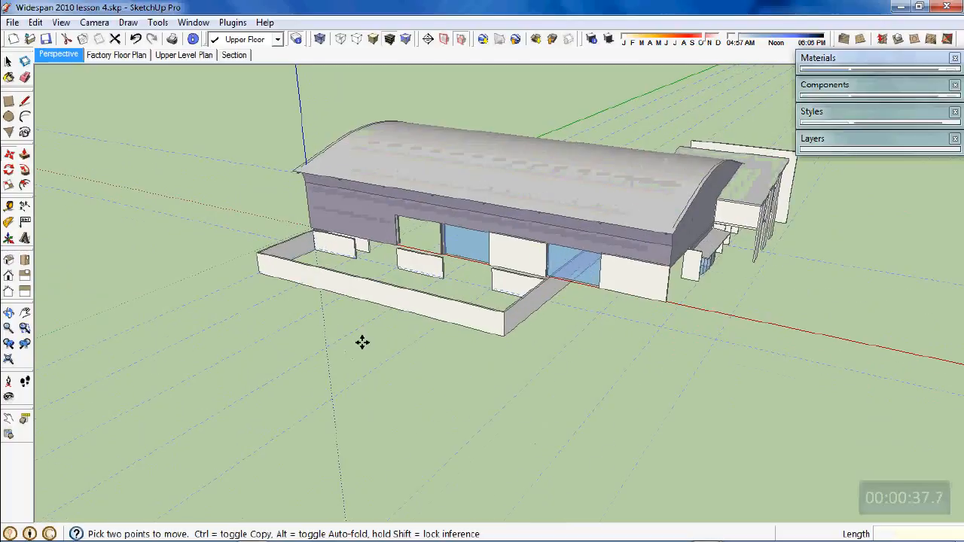
drag(362, 342, 776, 328)
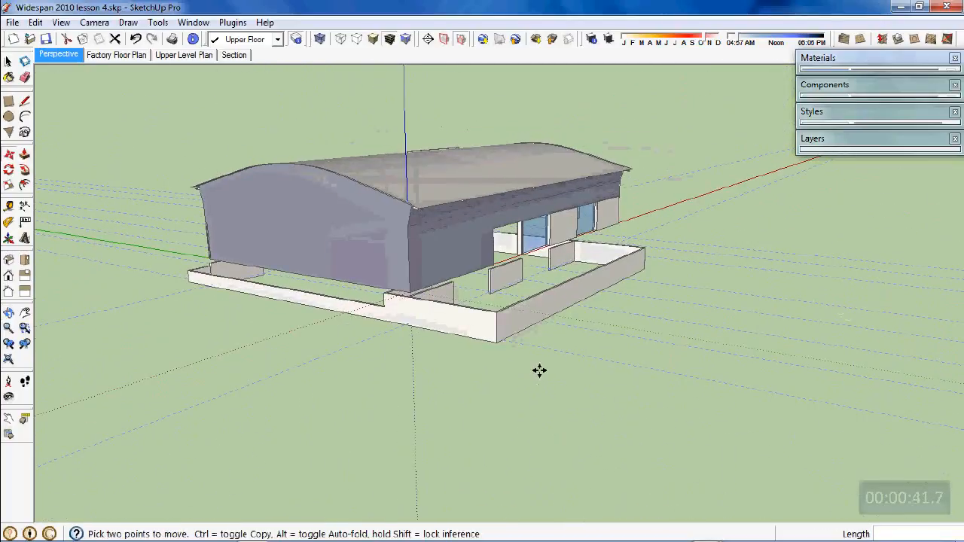
drag(539, 369, 433, 379)
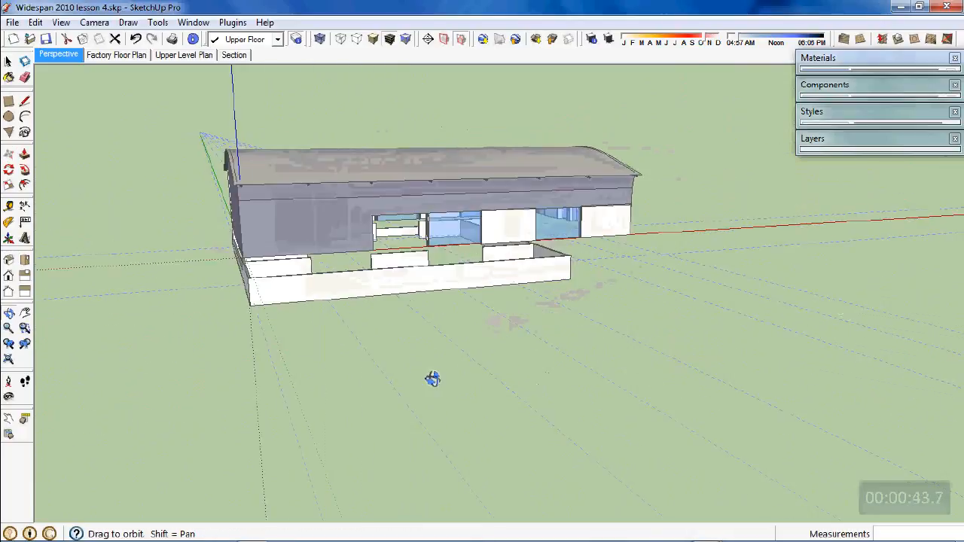
drag(433, 379, 603, 351)
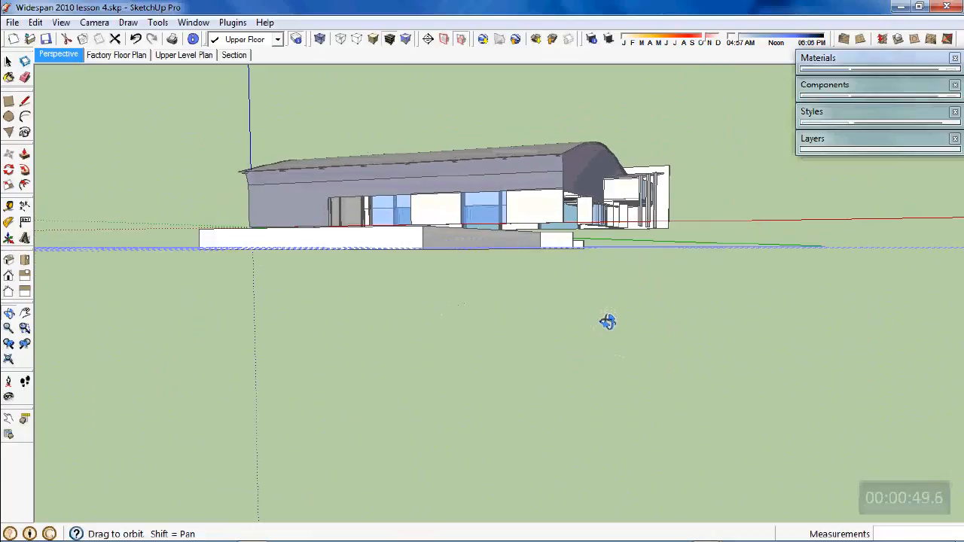
drag(608, 322, 316, 249)
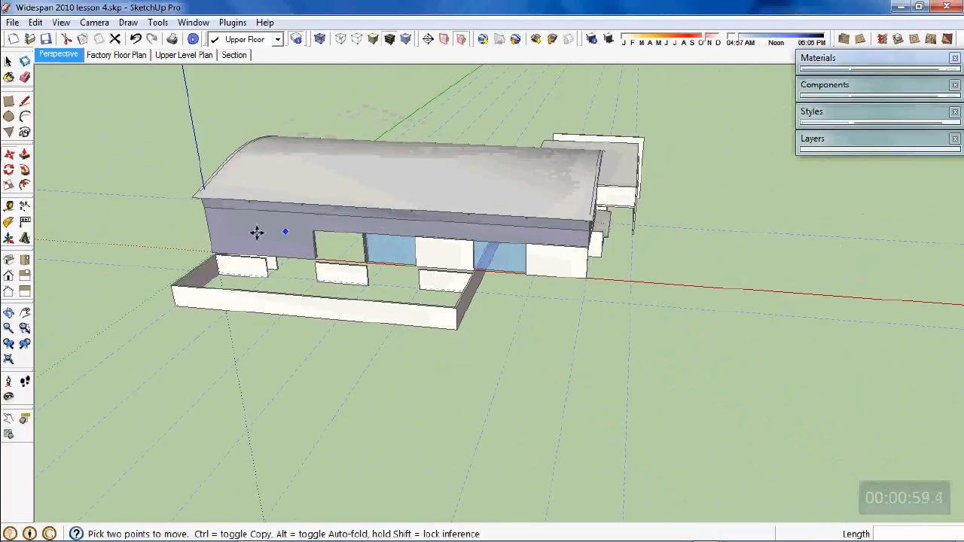
Orbit beneath the model to confirm the walls sit below the slab
drag(257, 232, 754, 153)
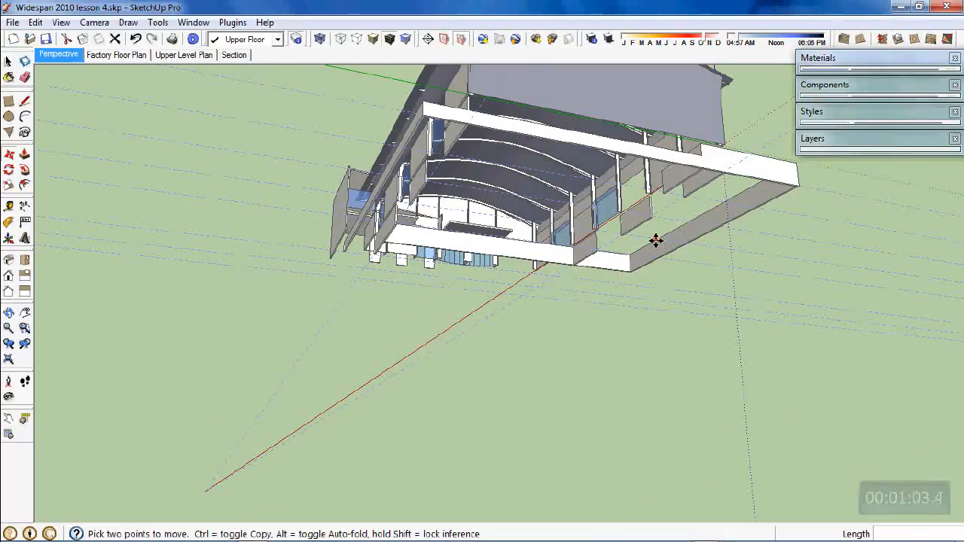
drag(656, 241, 614, 278)
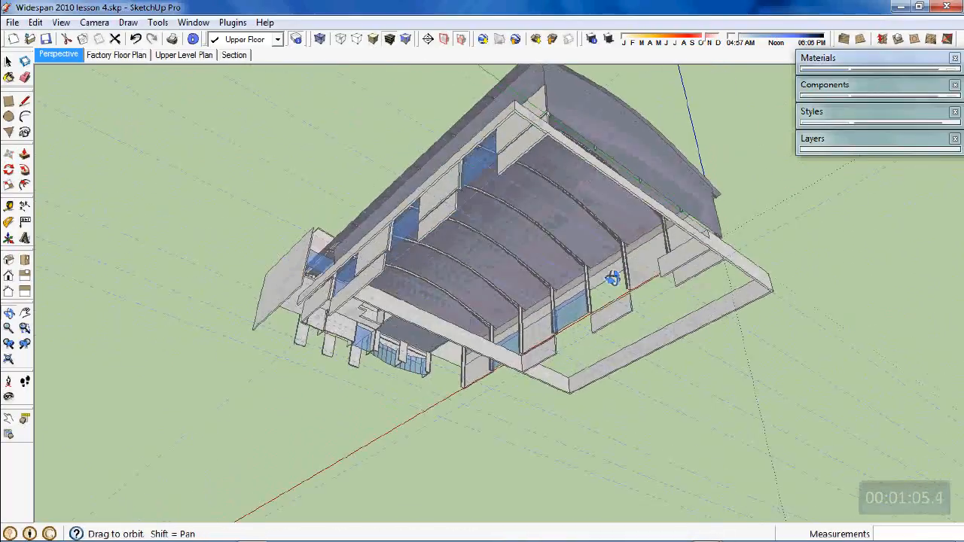
drag(614, 279, 512, 281)
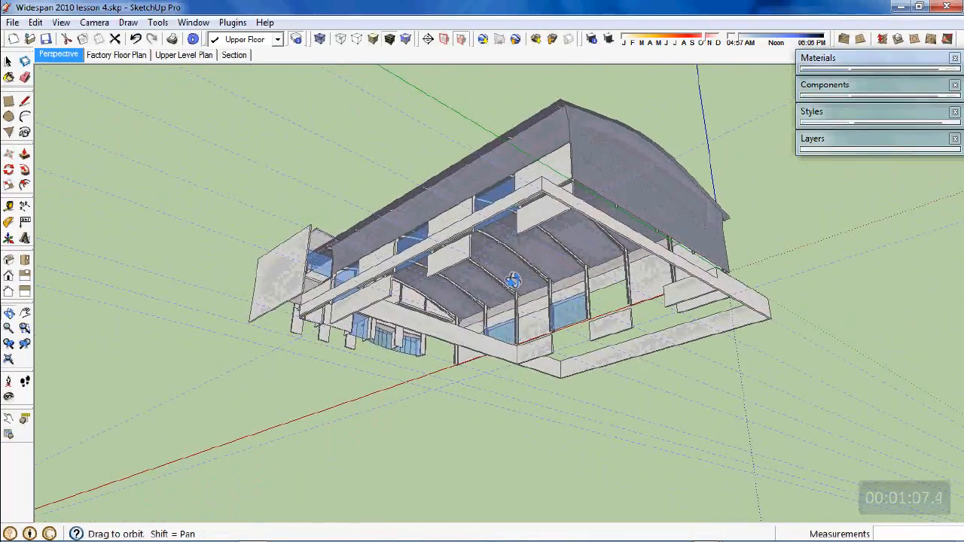
drag(512, 281, 603, 216)
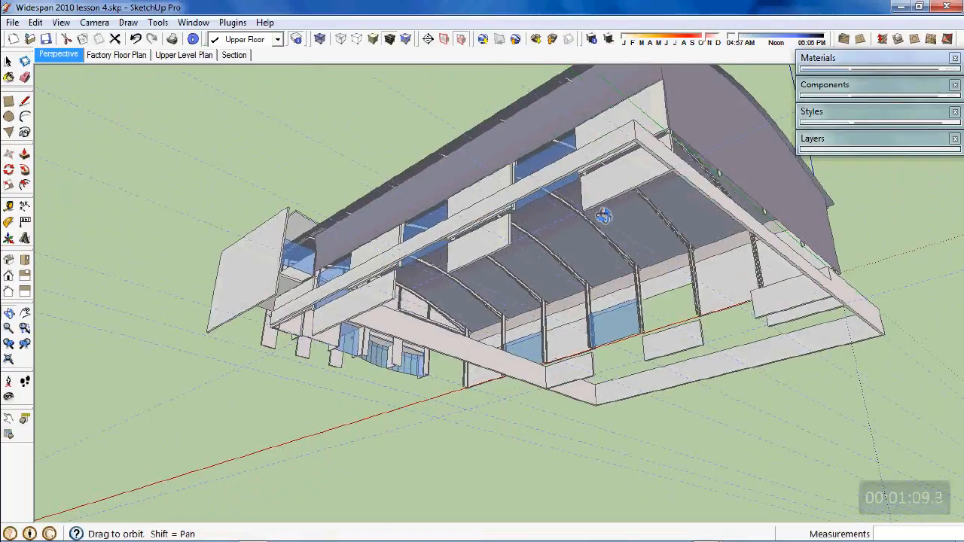
drag(603, 217, 524, 266)
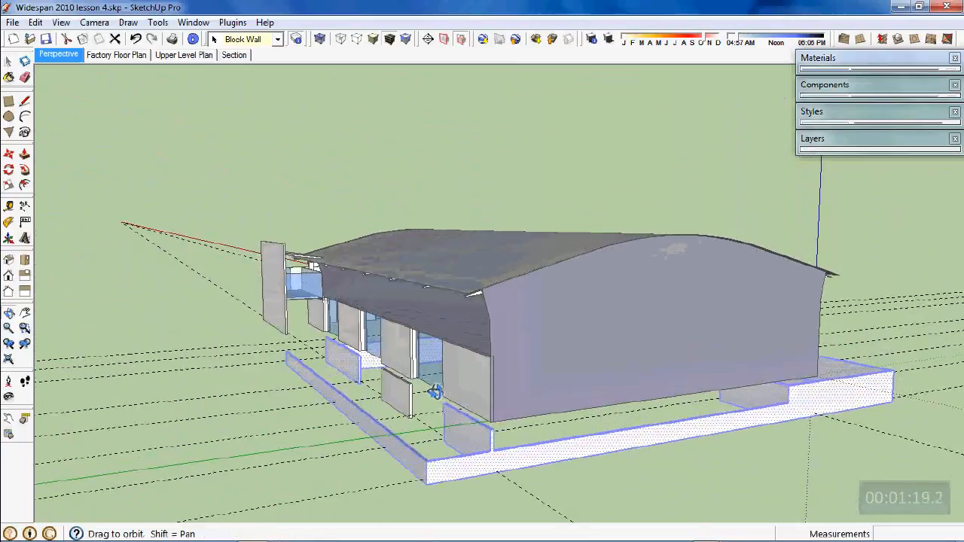
drag(436, 392, 437, 214)
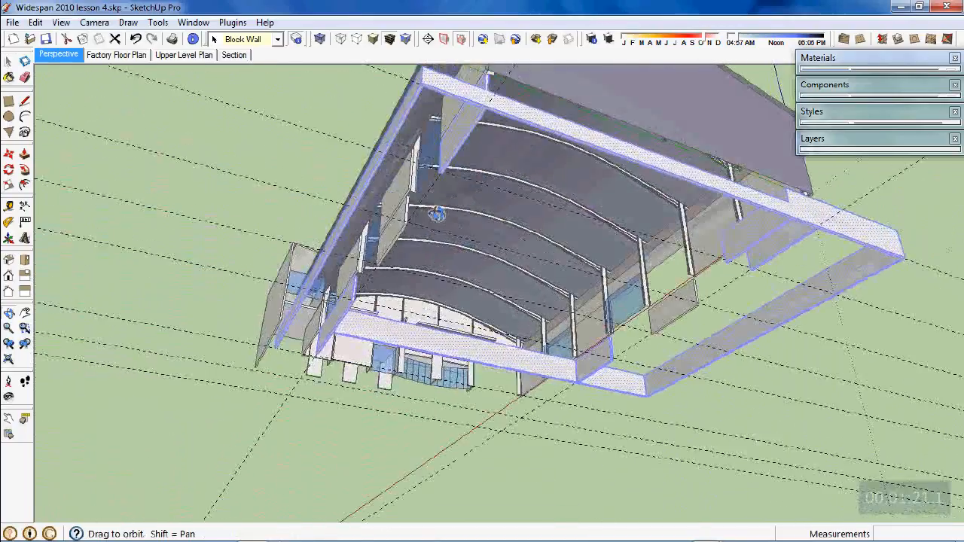
drag(437, 215, 776, 364)
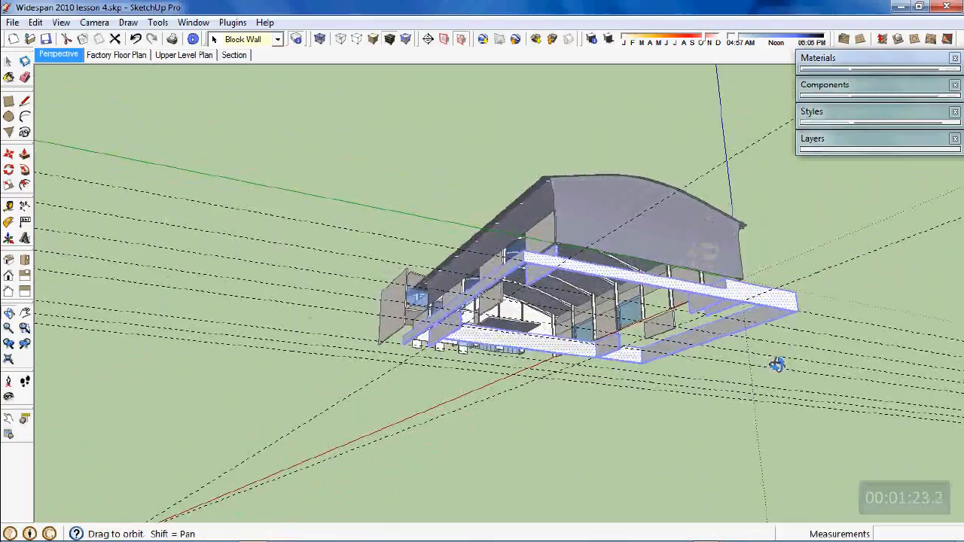
drag(778, 364, 727, 348)
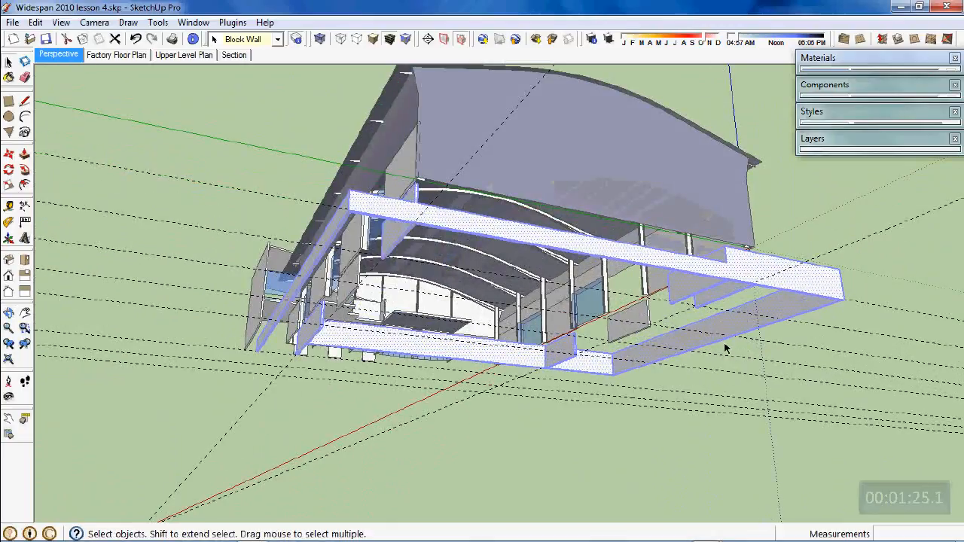
mouse_move(577, 362)
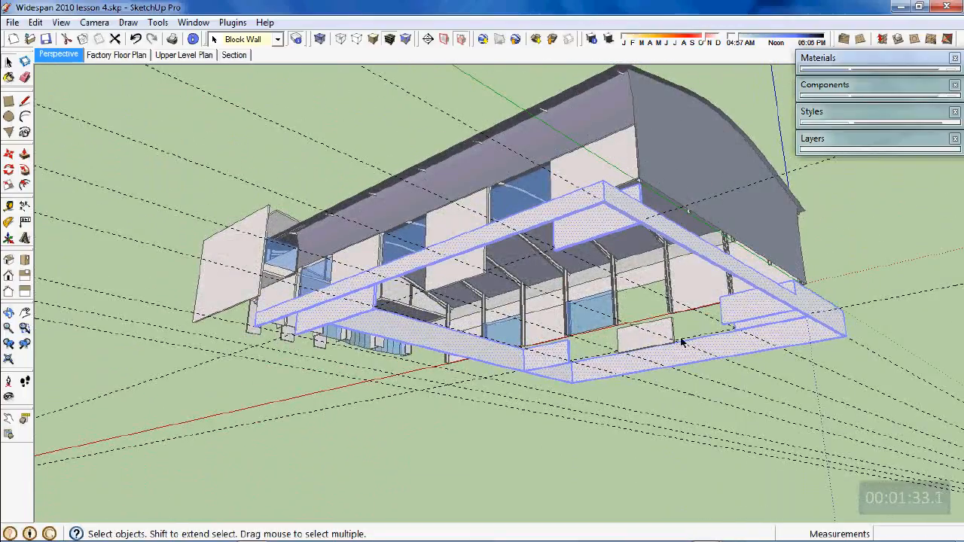
drag(678, 342, 573, 324)
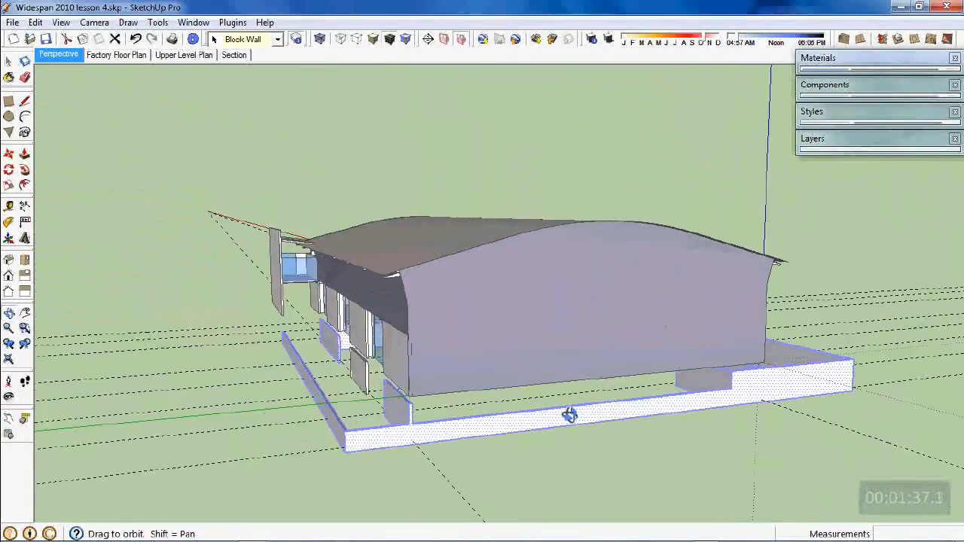
drag(570, 415, 487, 423)
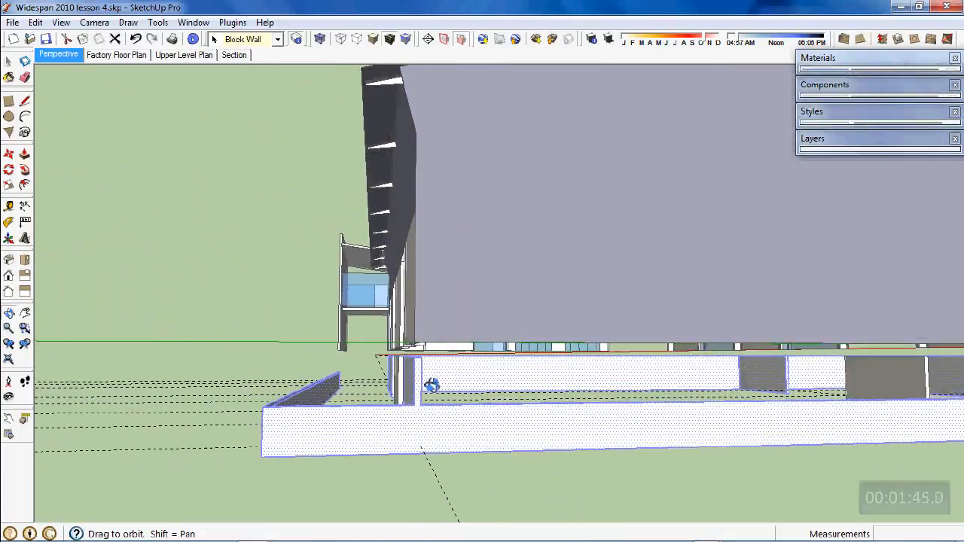
drag(432, 386, 489, 414)
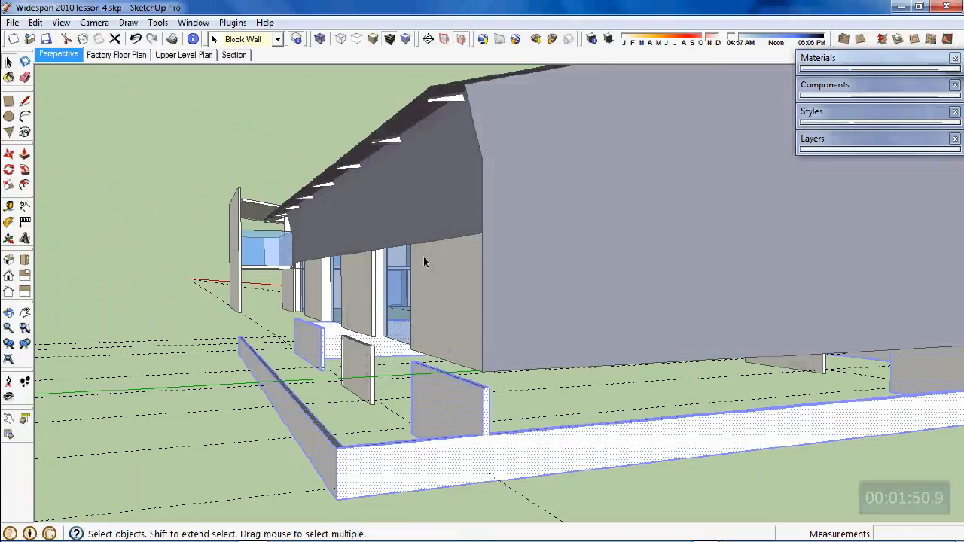
mouse_move(426, 367)
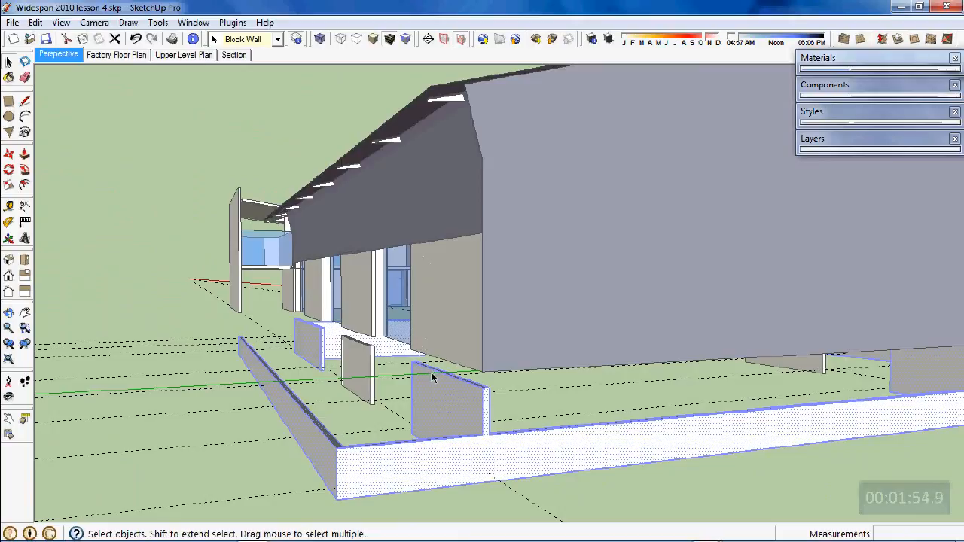
mouse_move(430, 356)
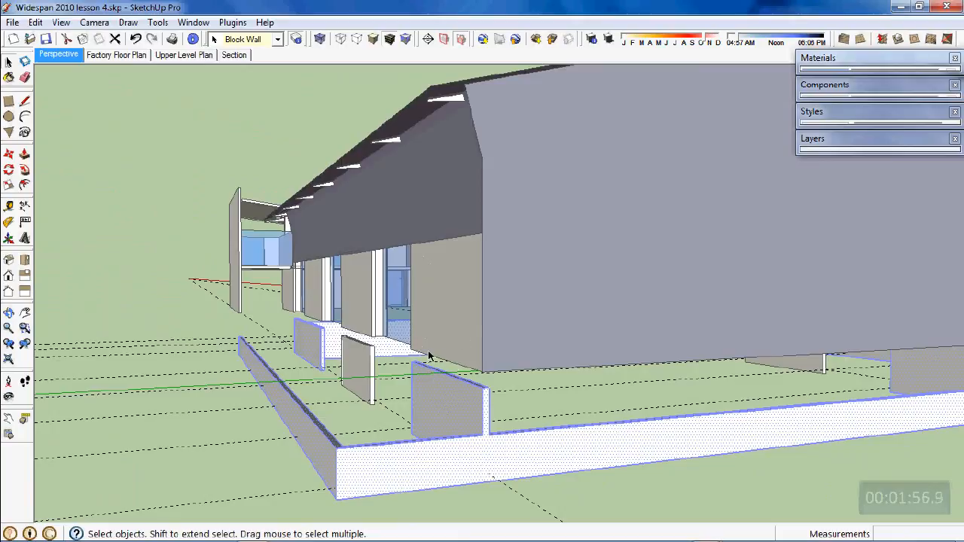
mouse_move(439, 364)
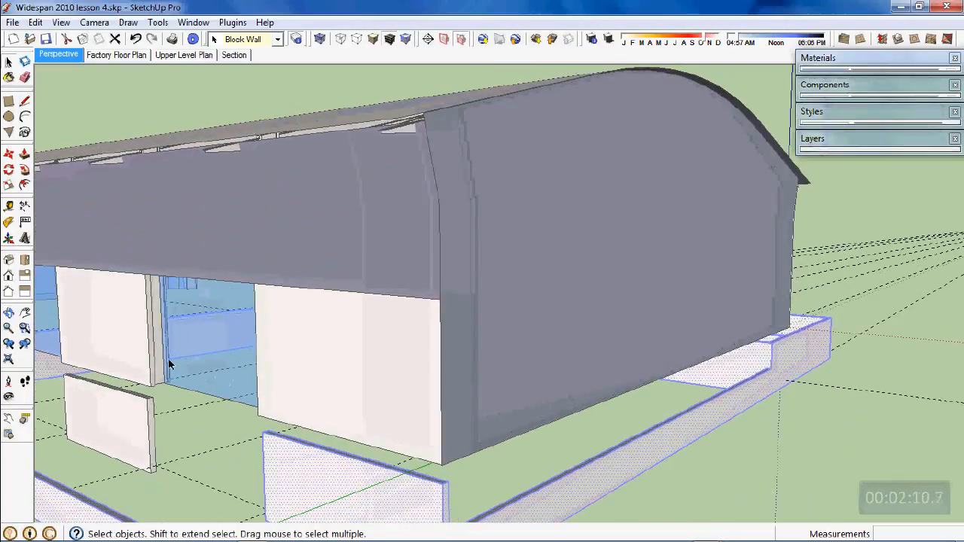
mouse_move(181, 362)
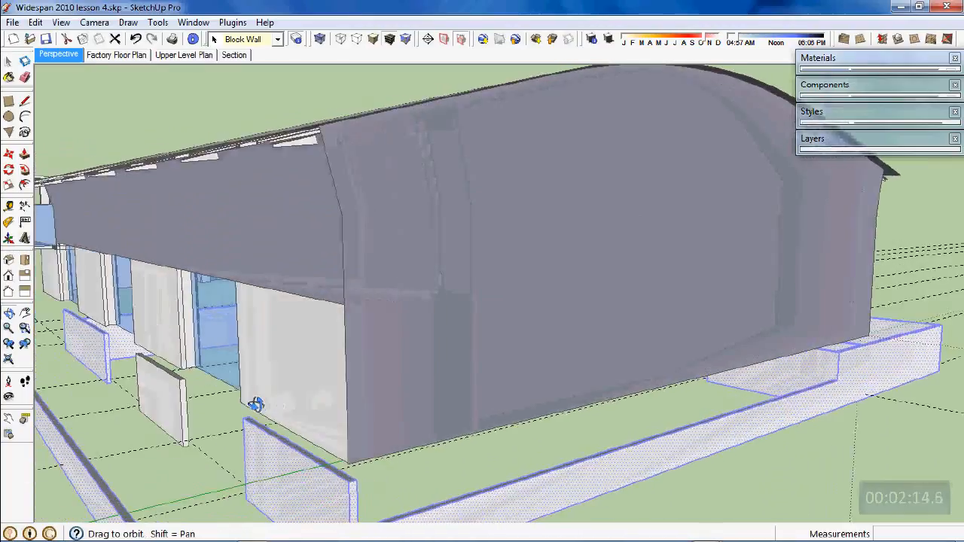
drag(257, 406, 233, 383)
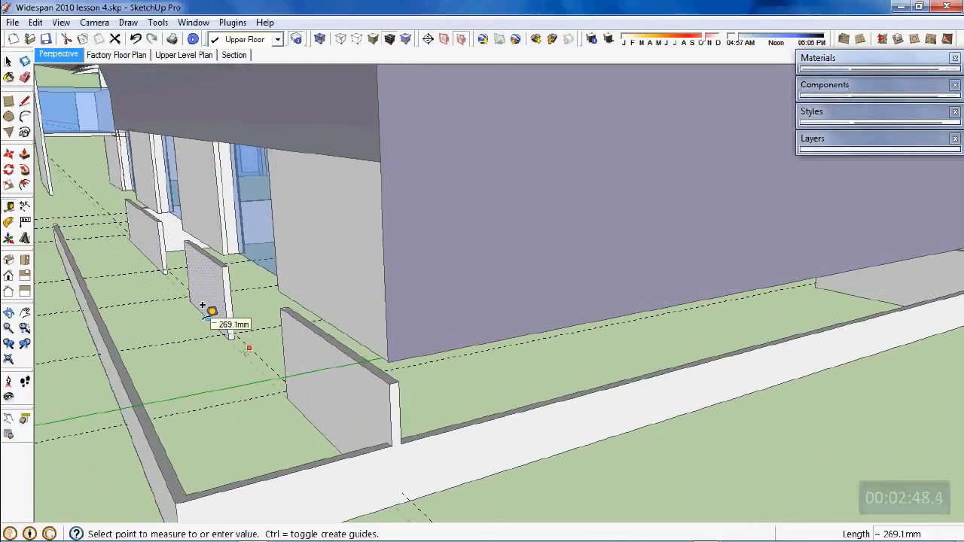
mouse_move(211, 458)
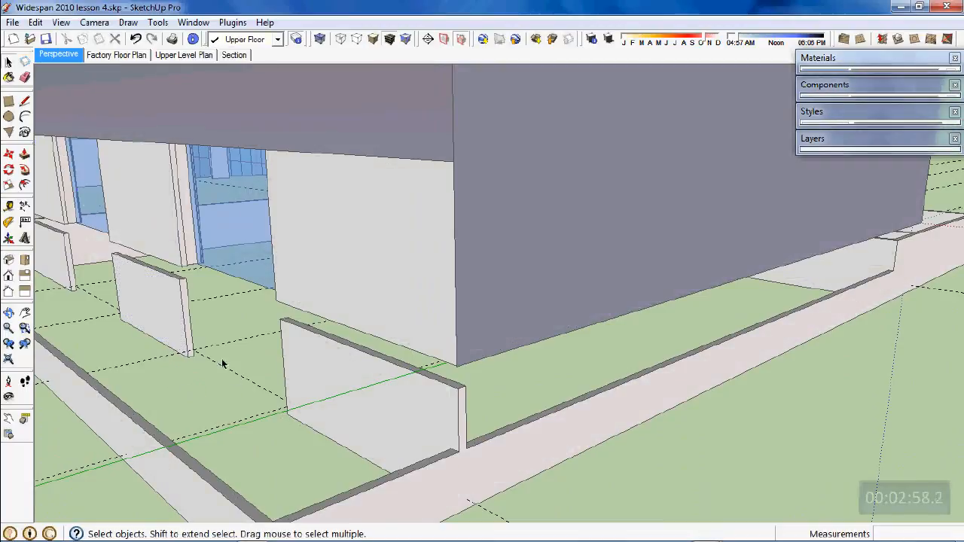
mouse_move(312, 319)
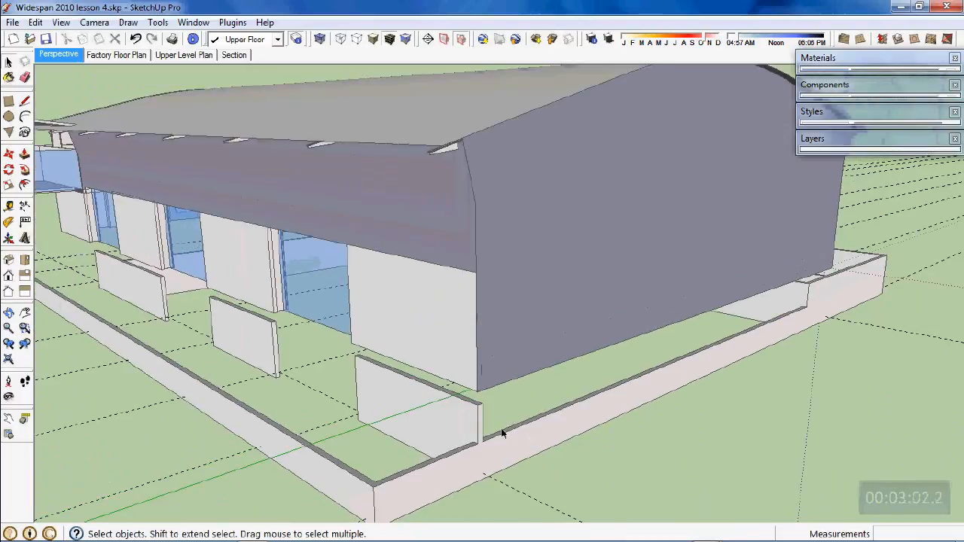
drag(502, 433, 543, 464)
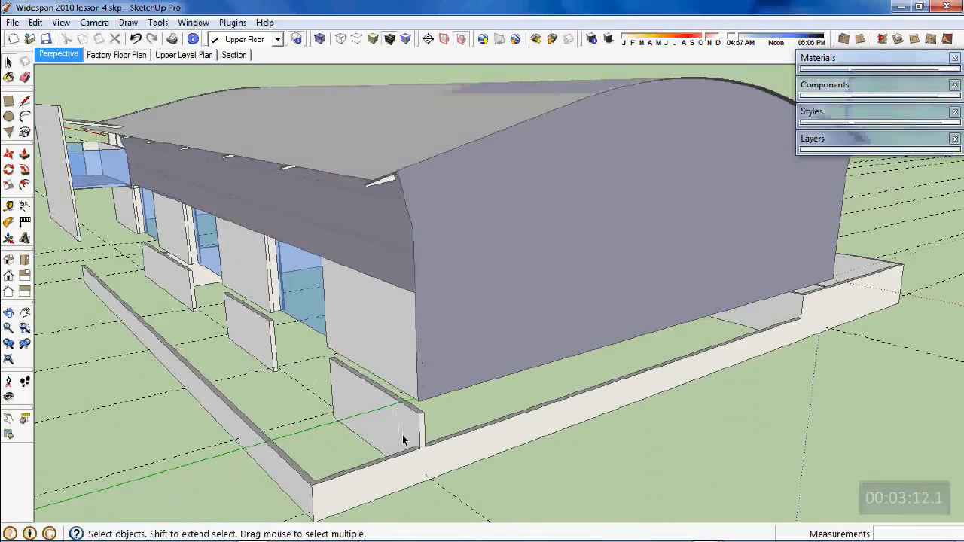
mouse_move(419, 437)
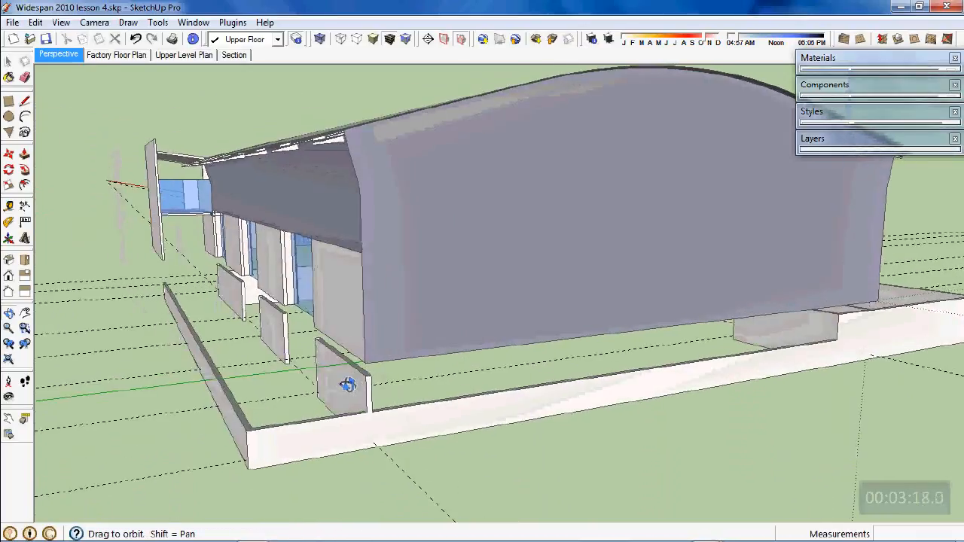
drag(349, 385, 290, 343)
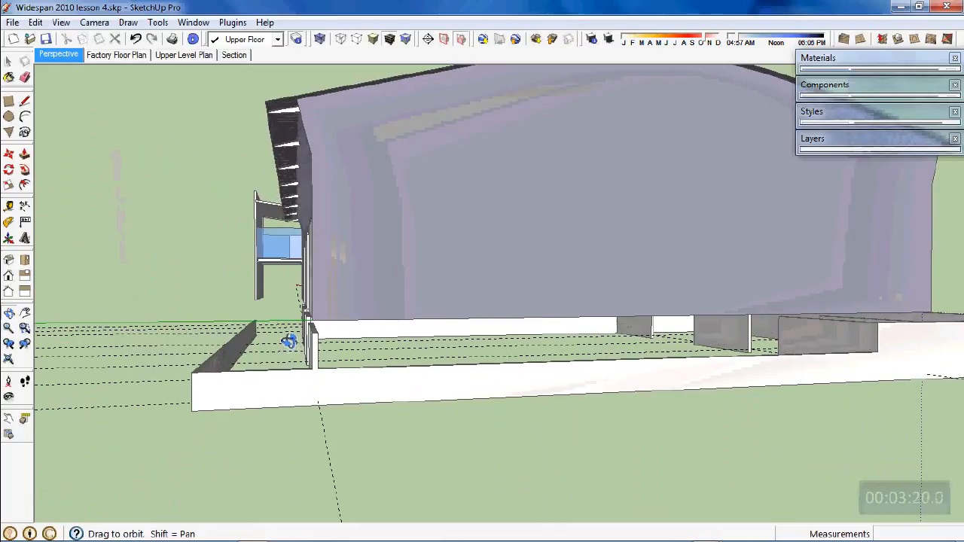
drag(290, 343, 302, 387)
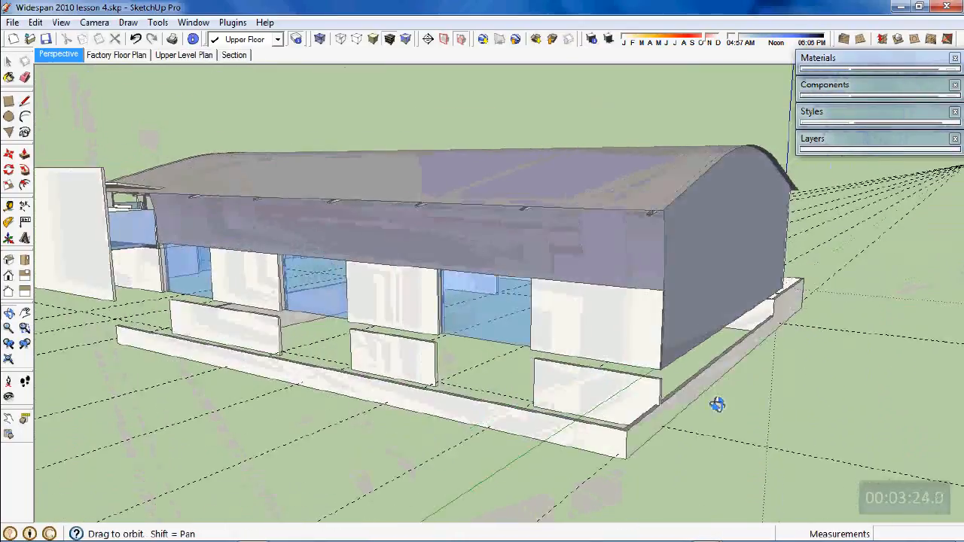
drag(715, 404, 805, 406)
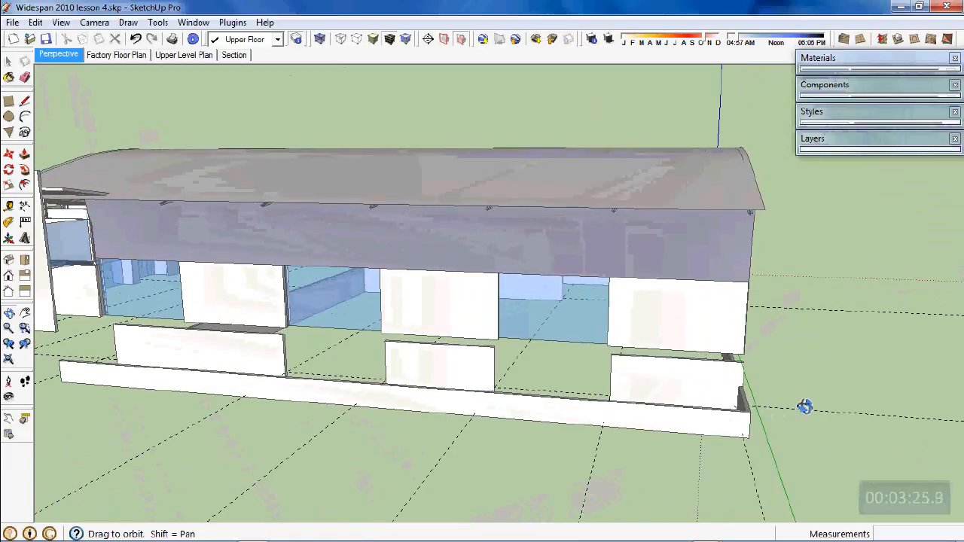
drag(806, 407, 809, 414)
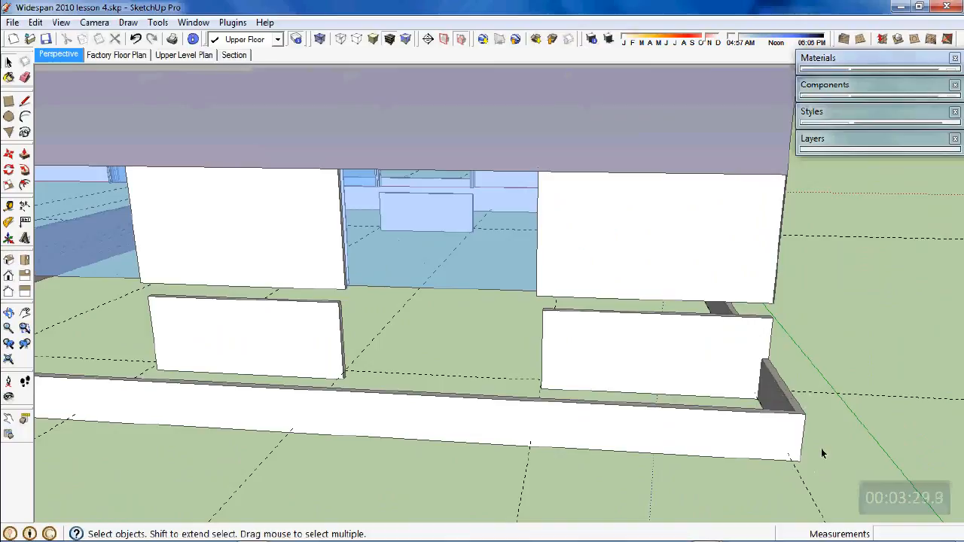
drag(823, 452, 538, 437)
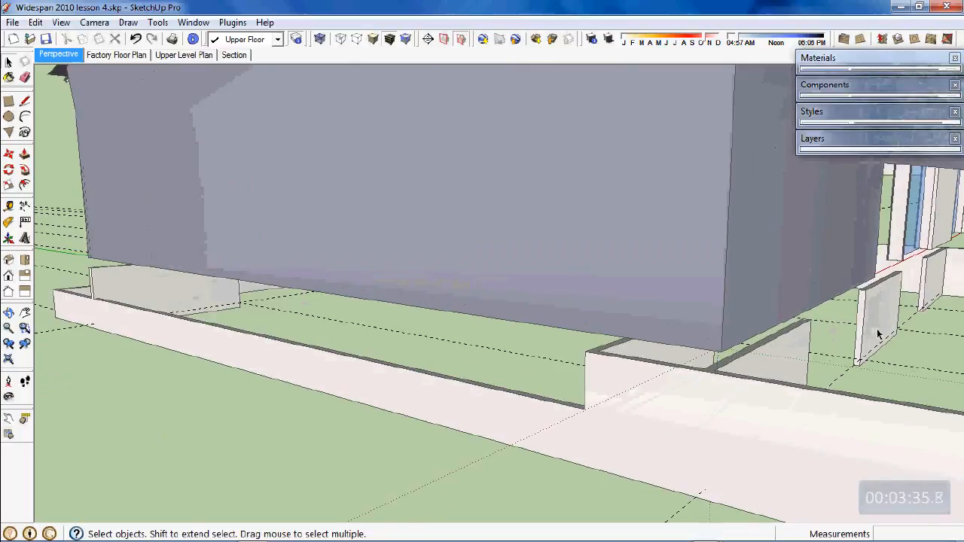
drag(885, 333, 897, 360)
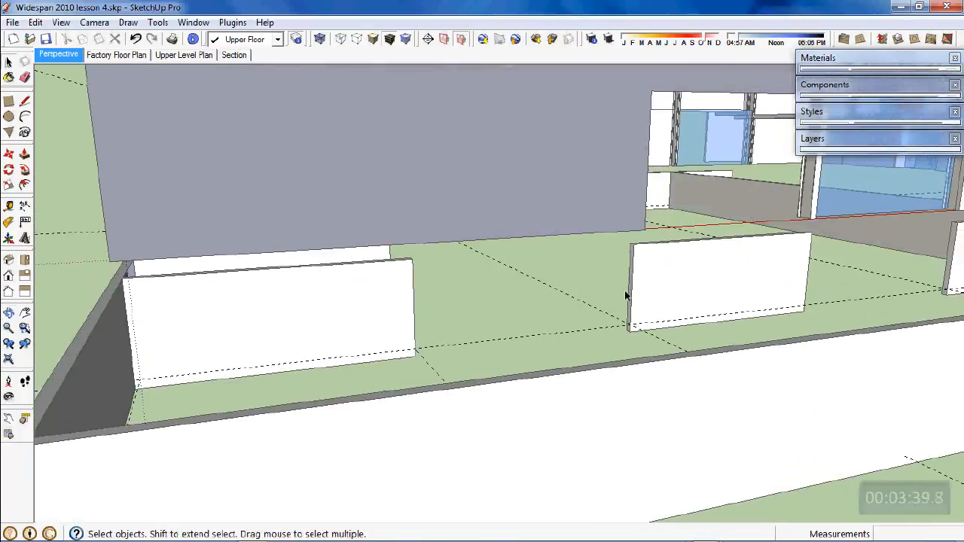
drag(626, 294, 636, 442)
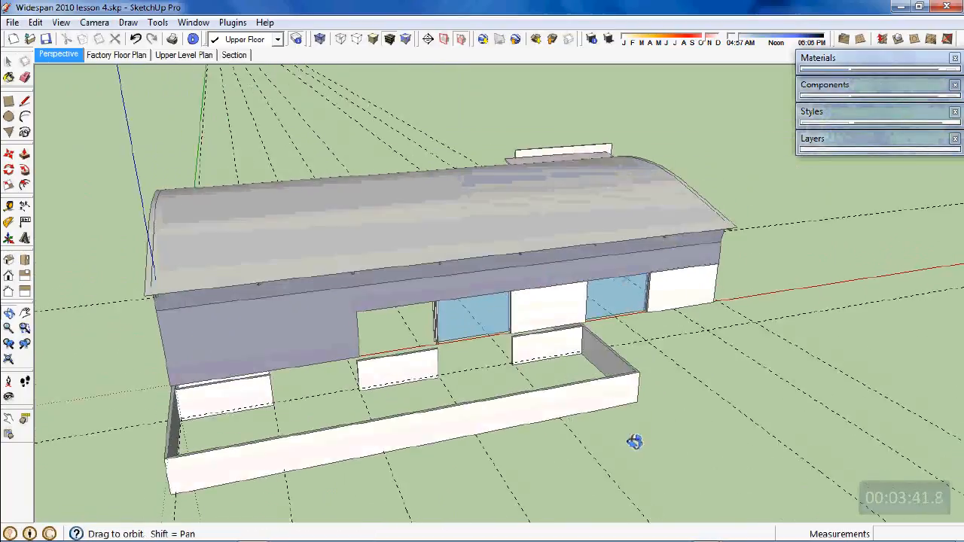
drag(635, 441, 522, 356)
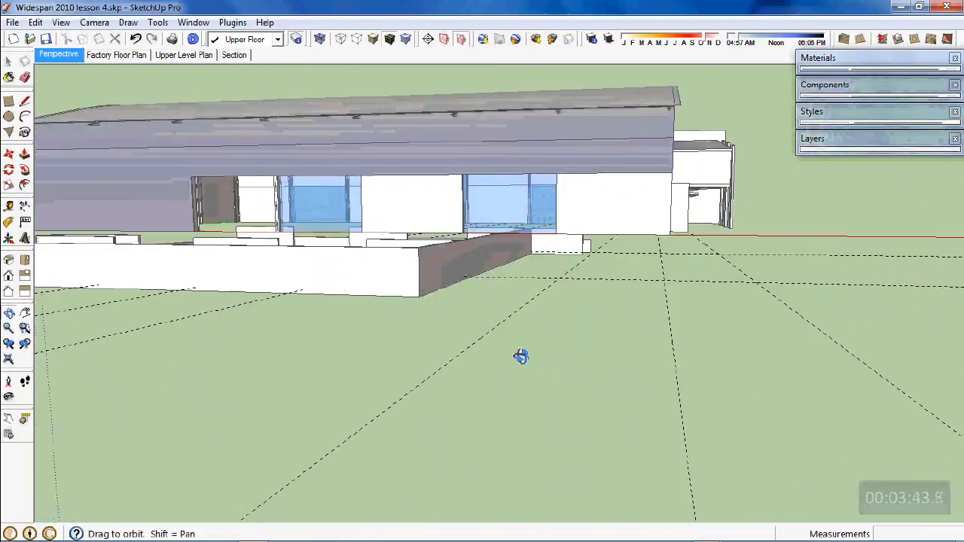
drag(522, 357, 651, 396)
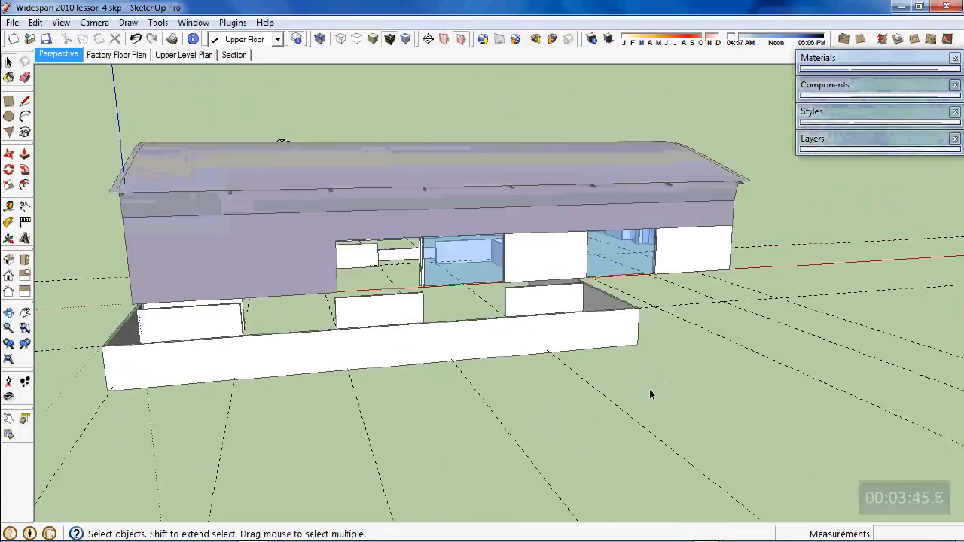
drag(651, 395, 642, 392)
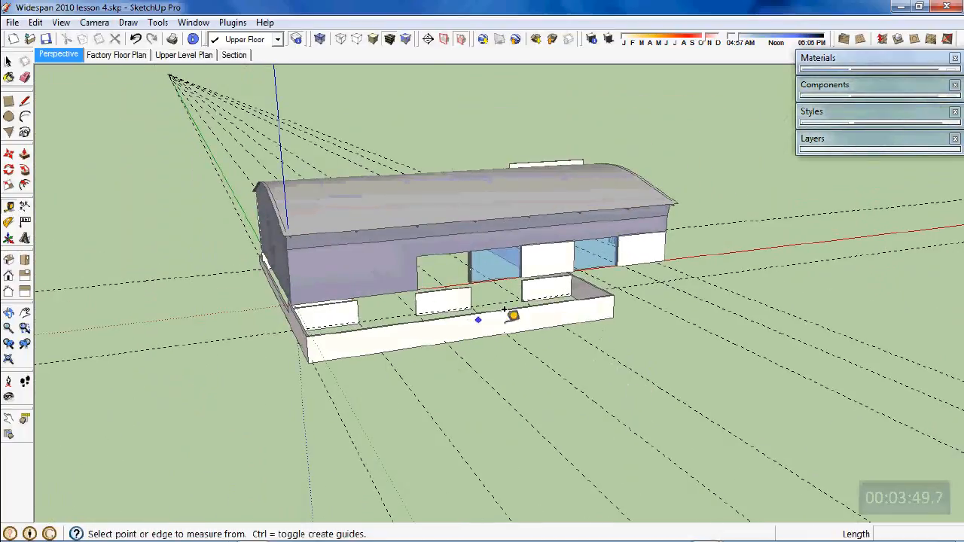
drag(478, 320, 655, 343)
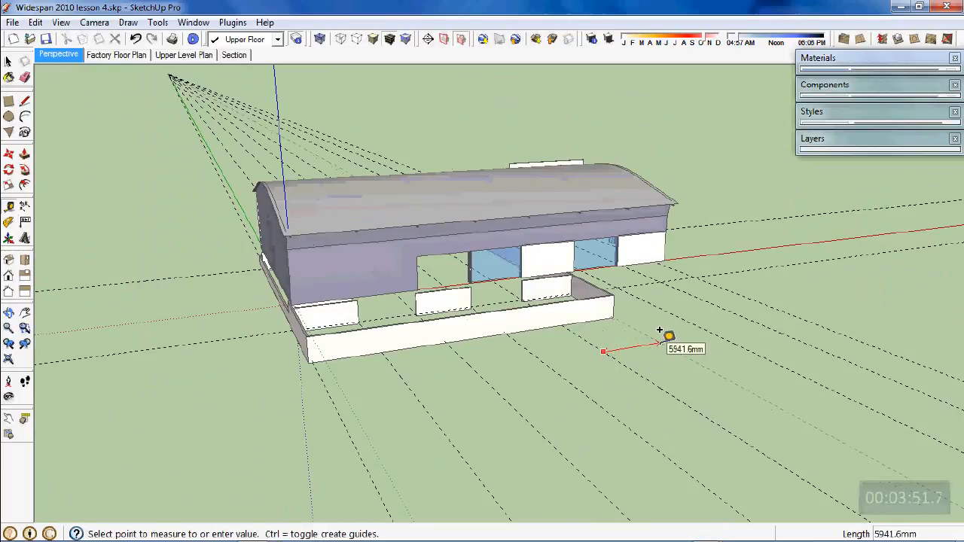
mouse_move(663, 338)
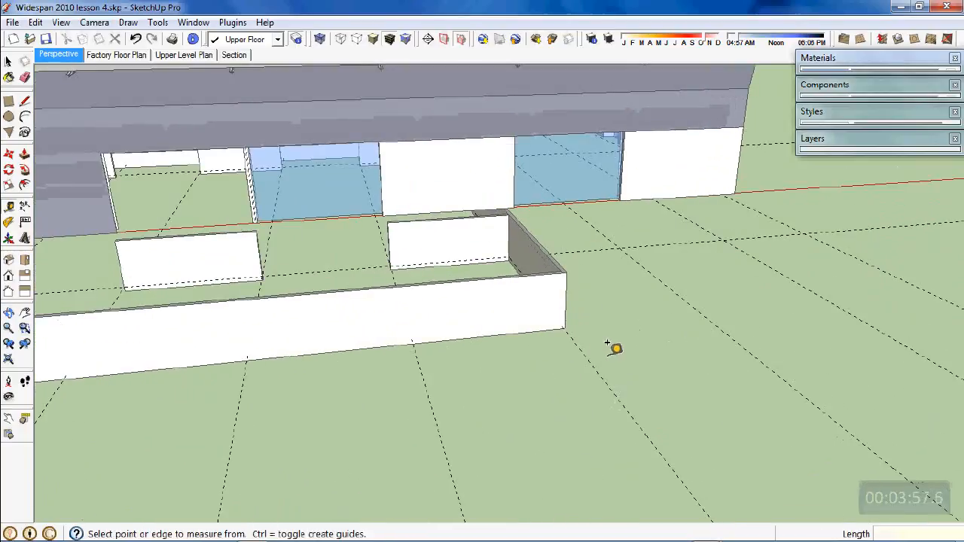
drag(614, 348, 554, 294)
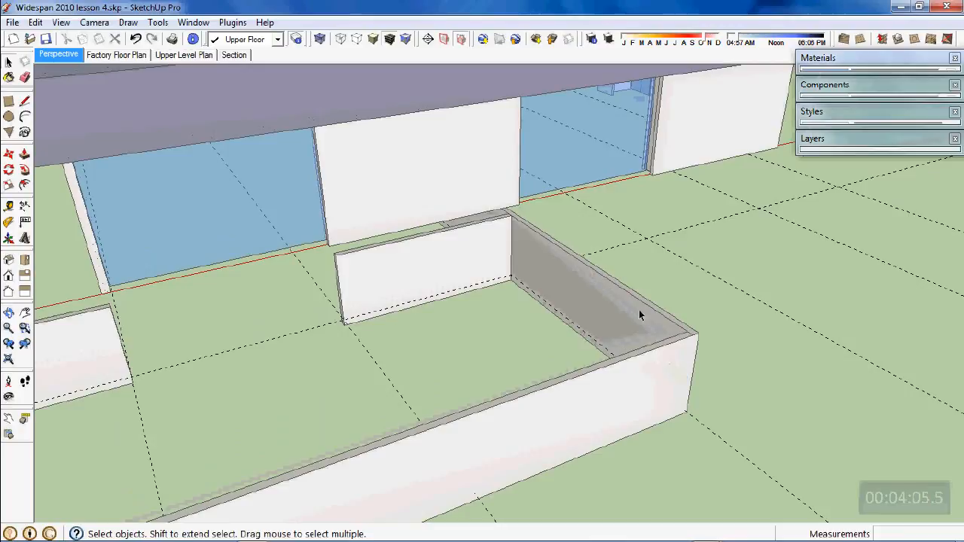
mouse_move(565, 305)
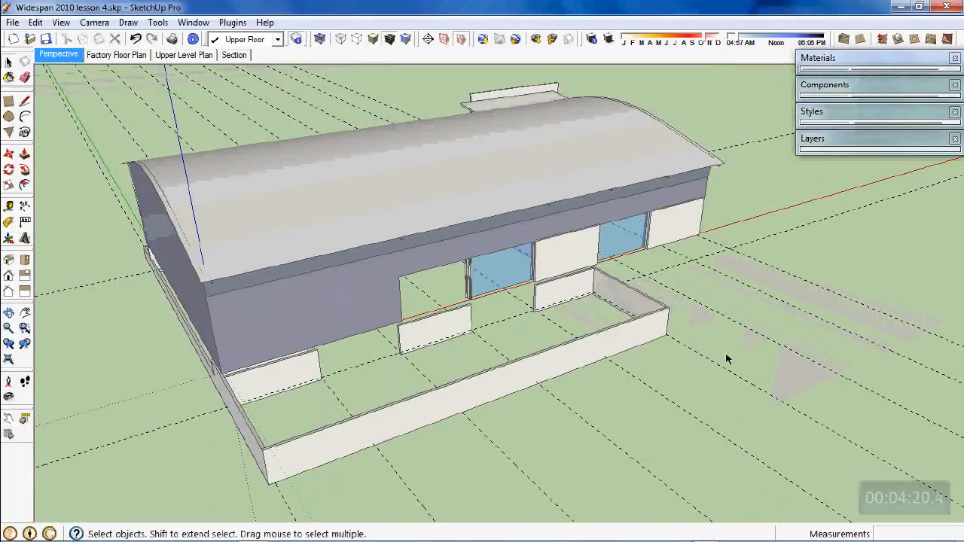
drag(727, 358, 552, 280)
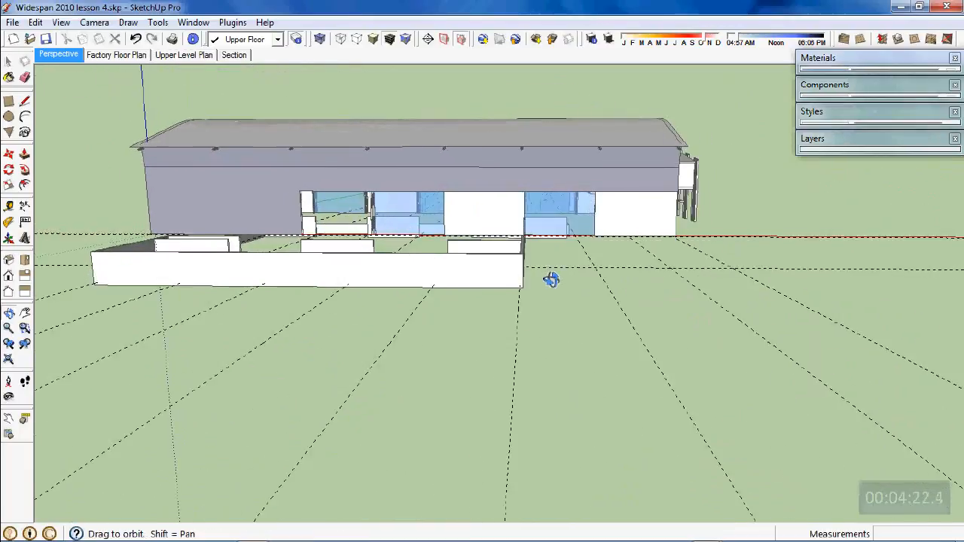
drag(552, 279, 504, 247)
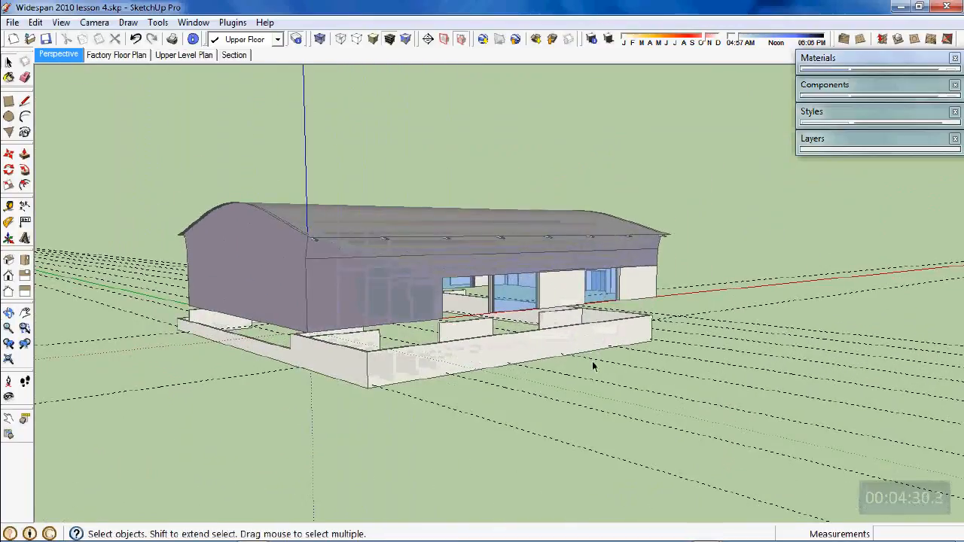
drag(591, 367, 386, 391)
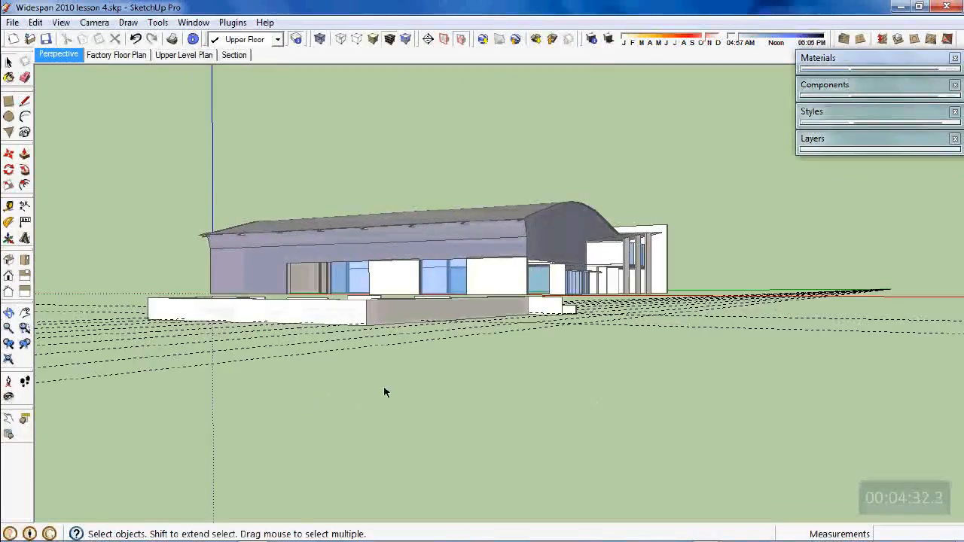
drag(385, 392, 406, 431)
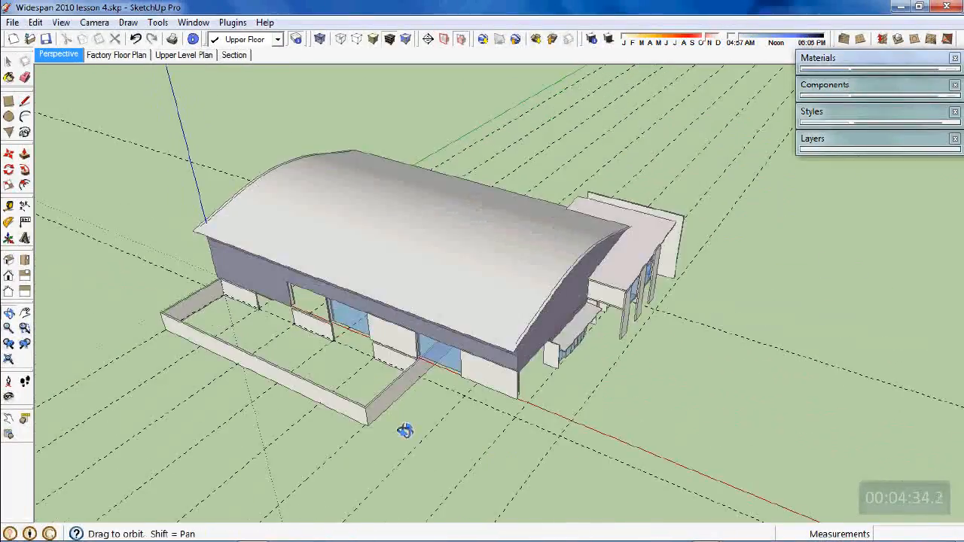
drag(406, 430, 245, 290)
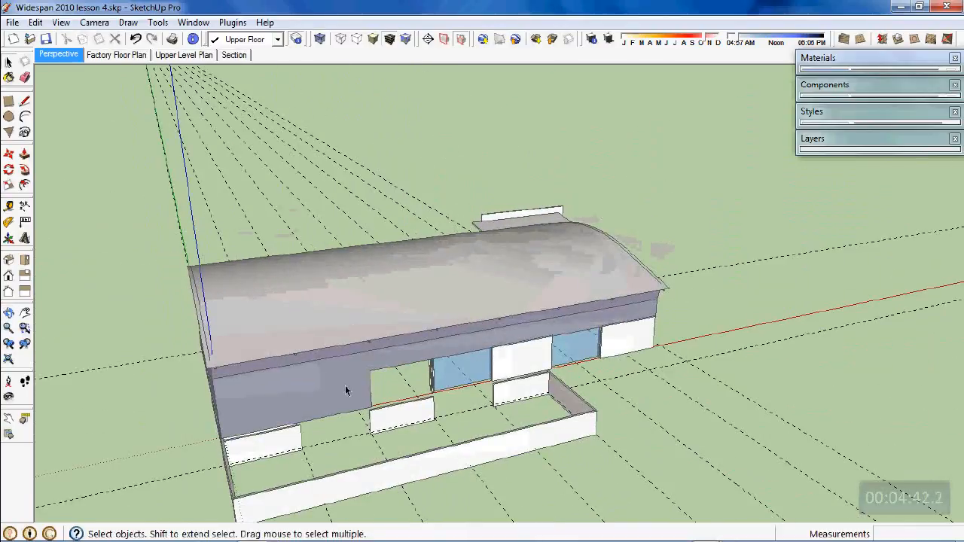
drag(346, 392, 580, 270)
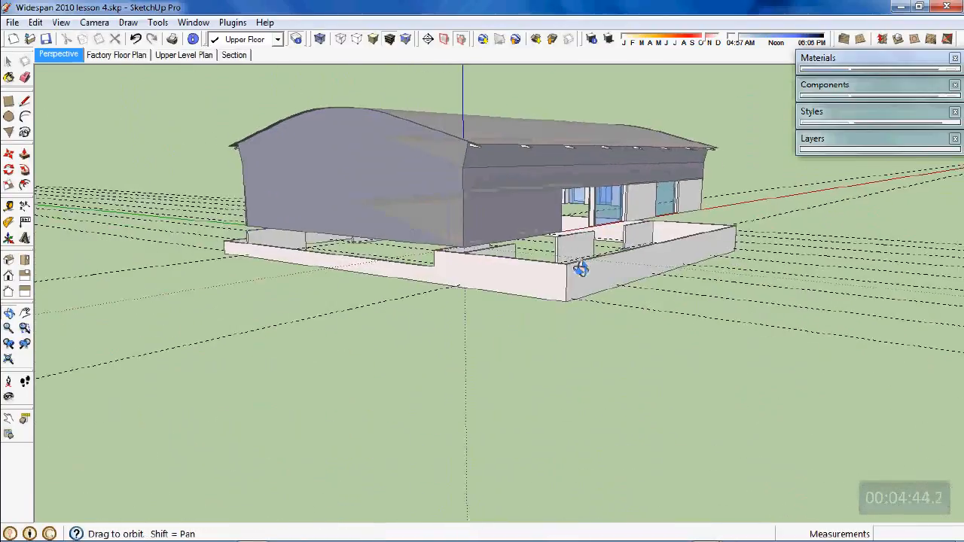
drag(580, 270, 302, 339)
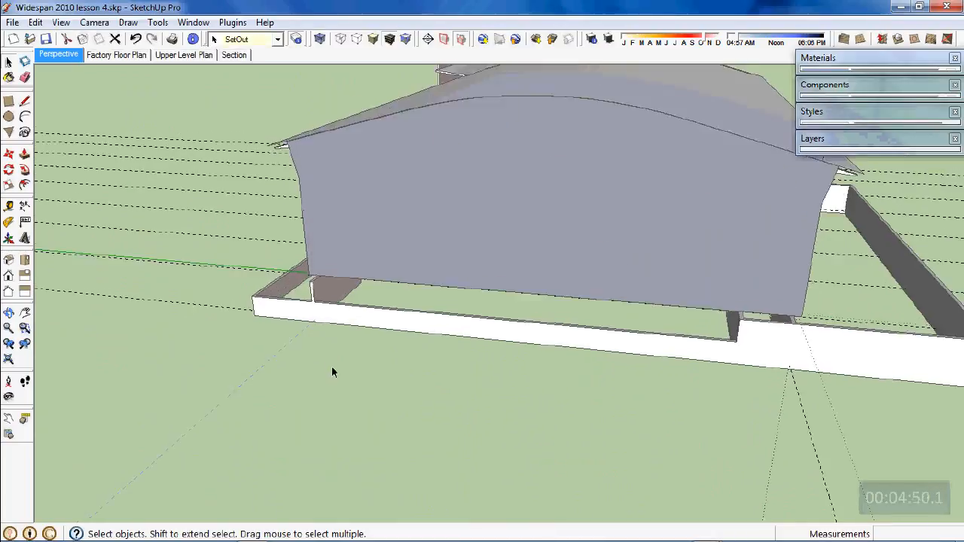
Orbit over the long basement wall and out to view the whole building
drag(334, 371, 434, 398)
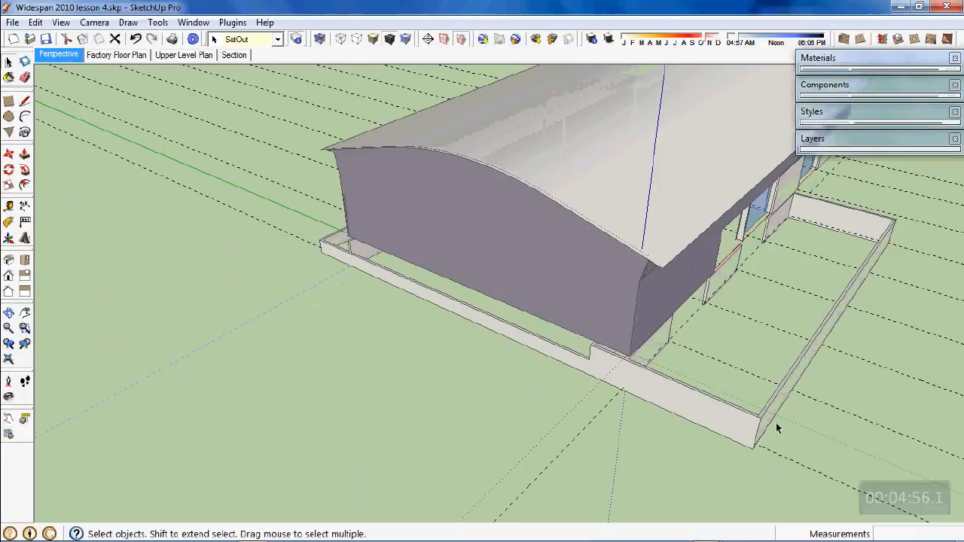
mouse_move(433, 319)
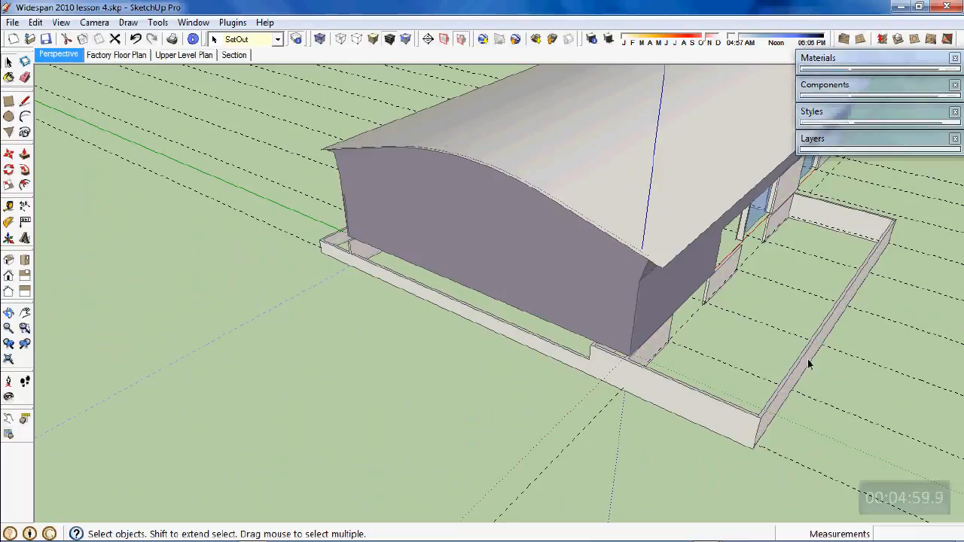
mouse_move(787, 385)
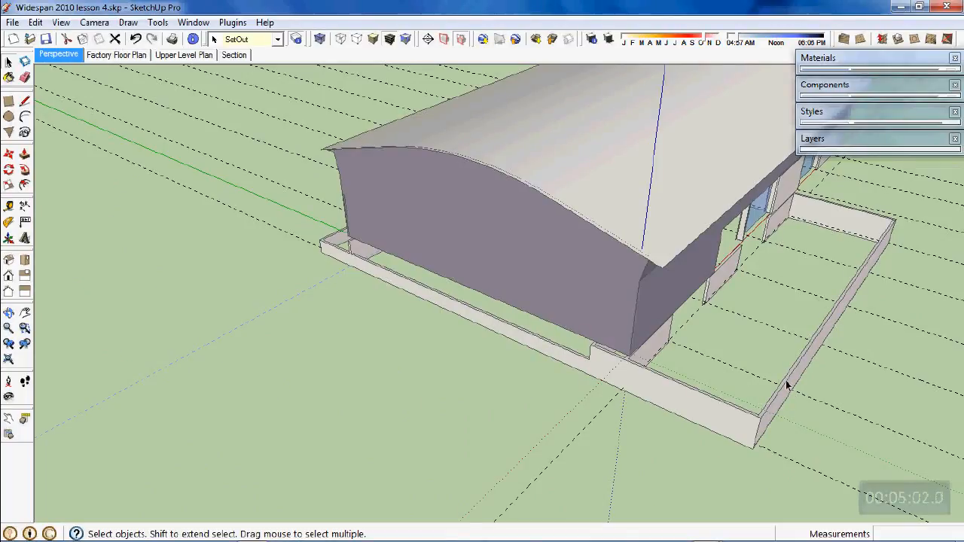
mouse_move(748, 470)
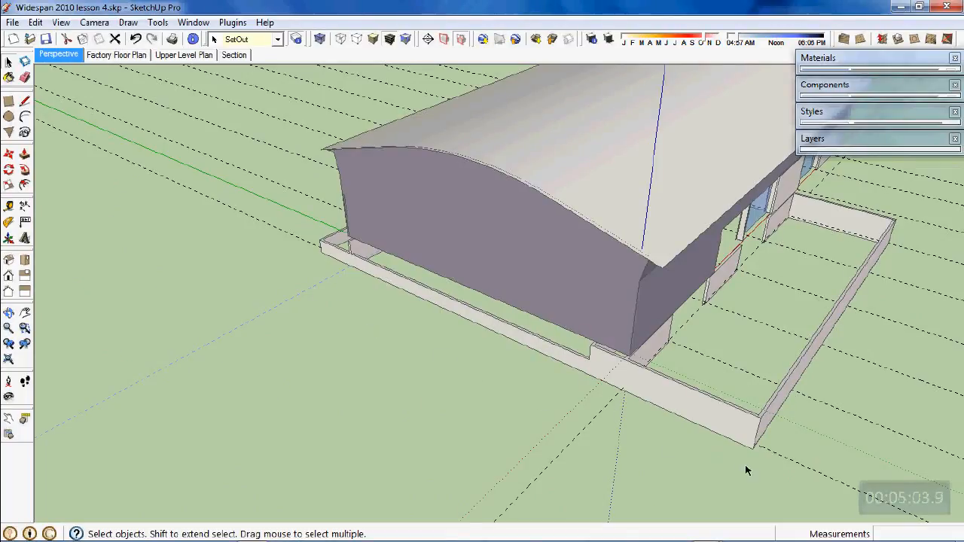
mouse_move(797, 377)
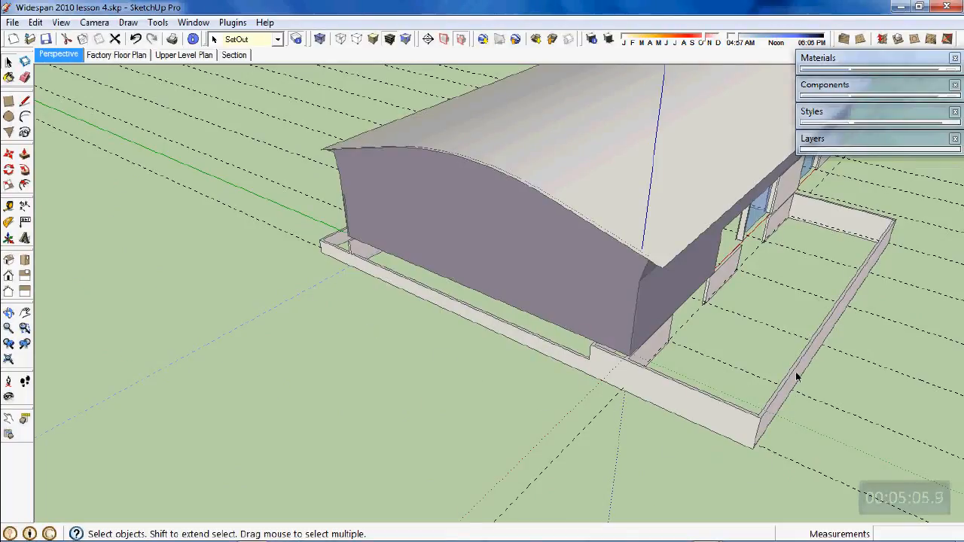
drag(798, 377, 801, 353)
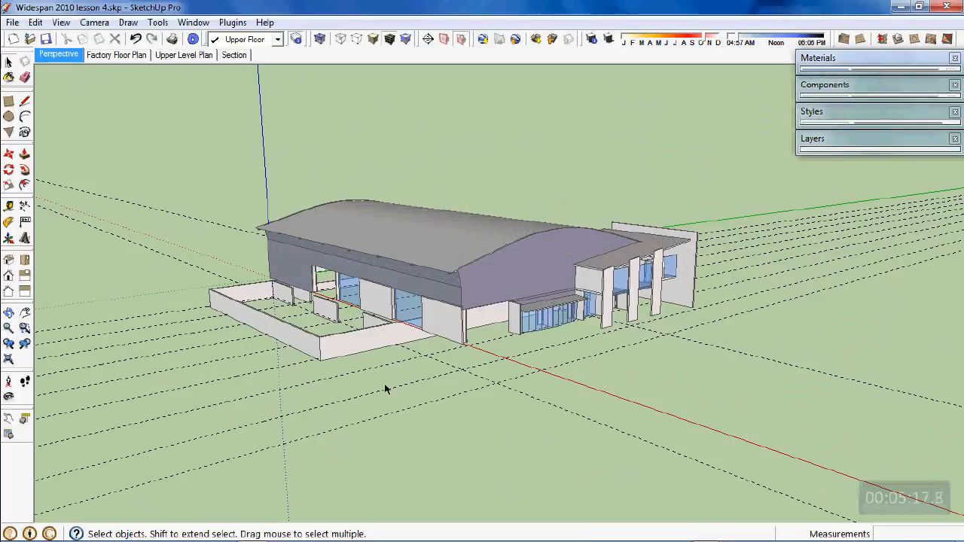
Orbit below and around the building, then expand the Layers tray
click(9, 153)
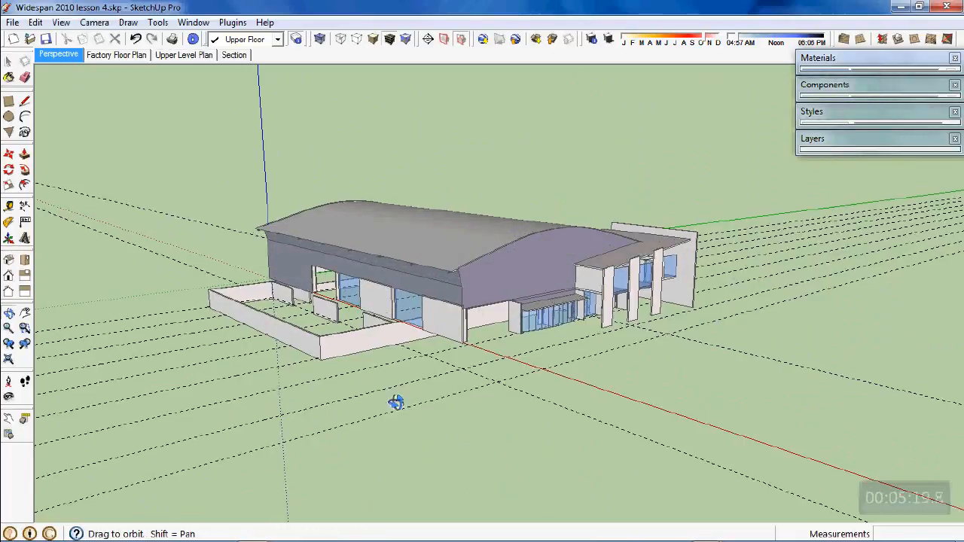
drag(397, 403, 362, 286)
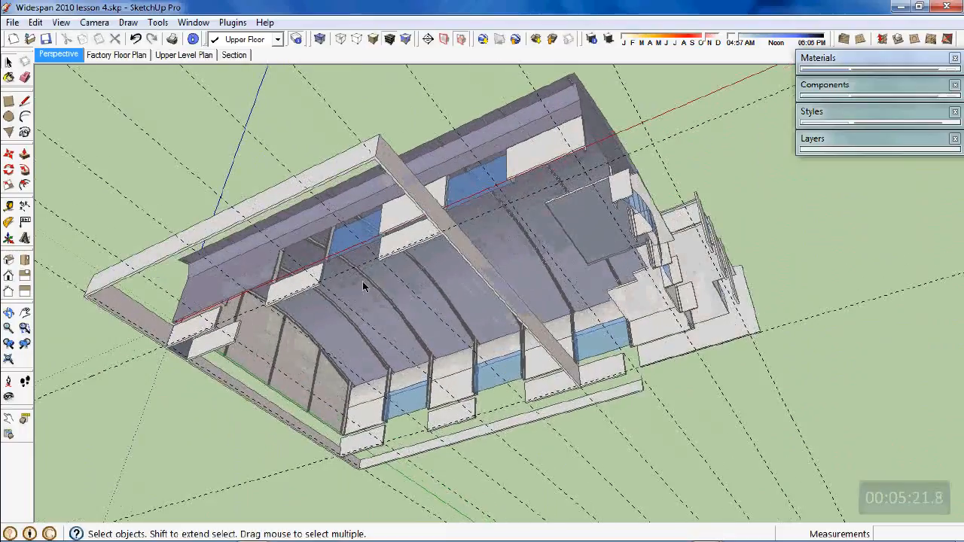
drag(362, 286, 531, 451)
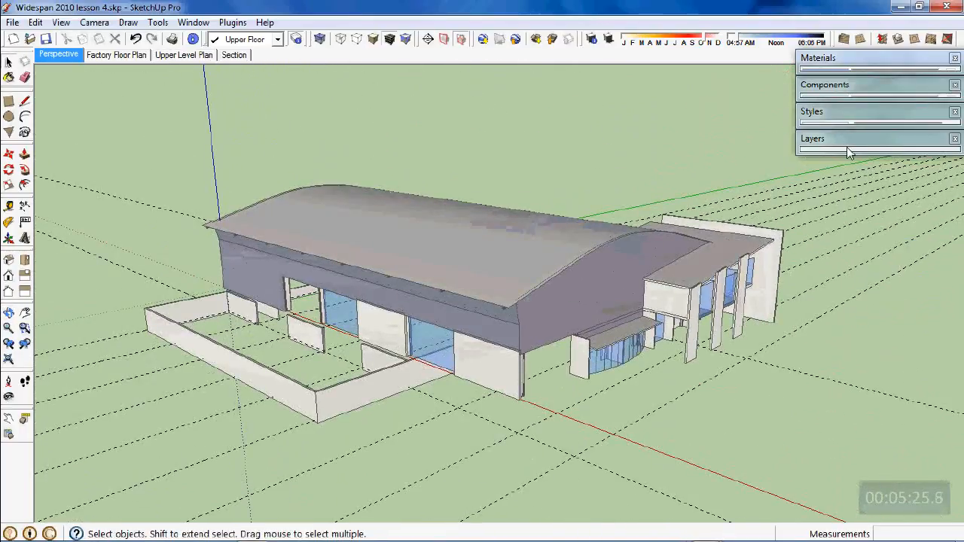
click(813, 139)
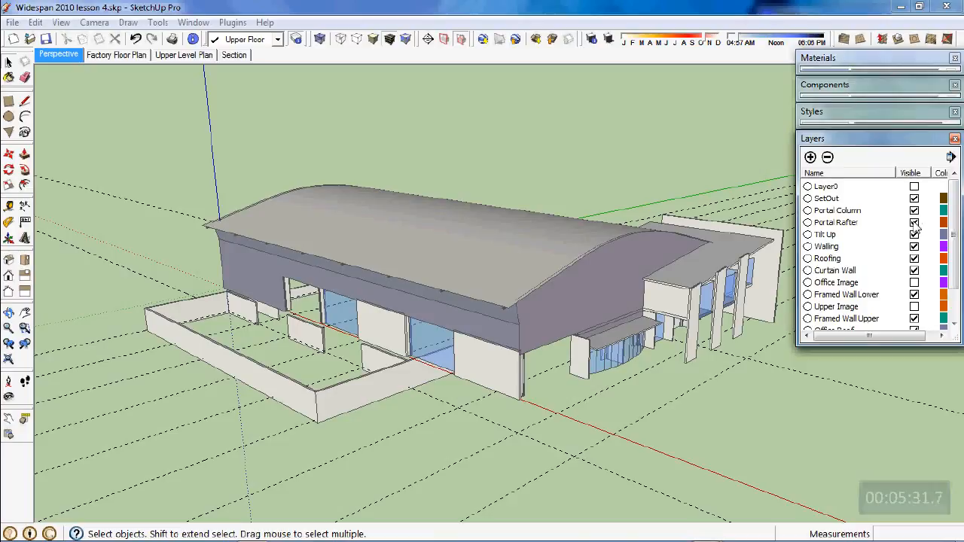
Hide the Tilt Up, Walling, Roofing and Curtain Wall layers
click(914, 234)
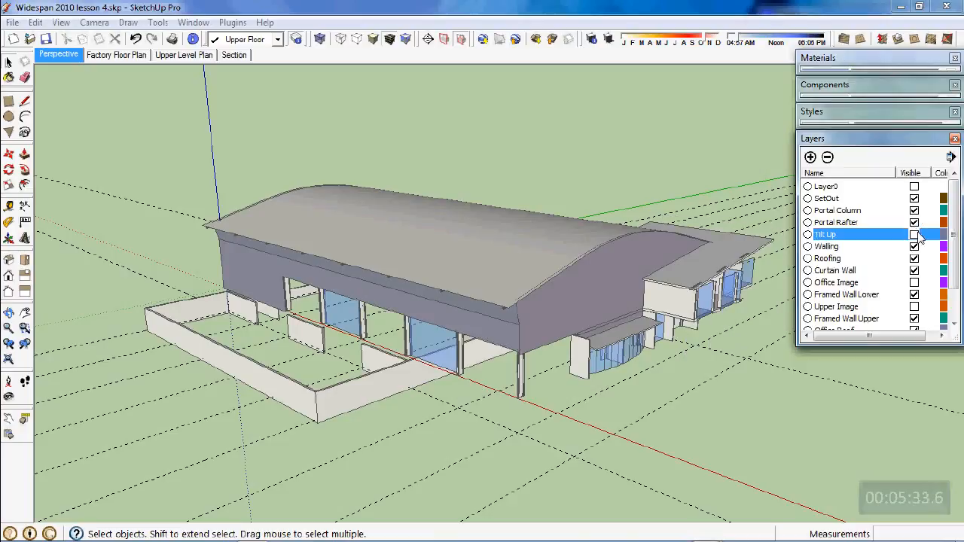
click(915, 235)
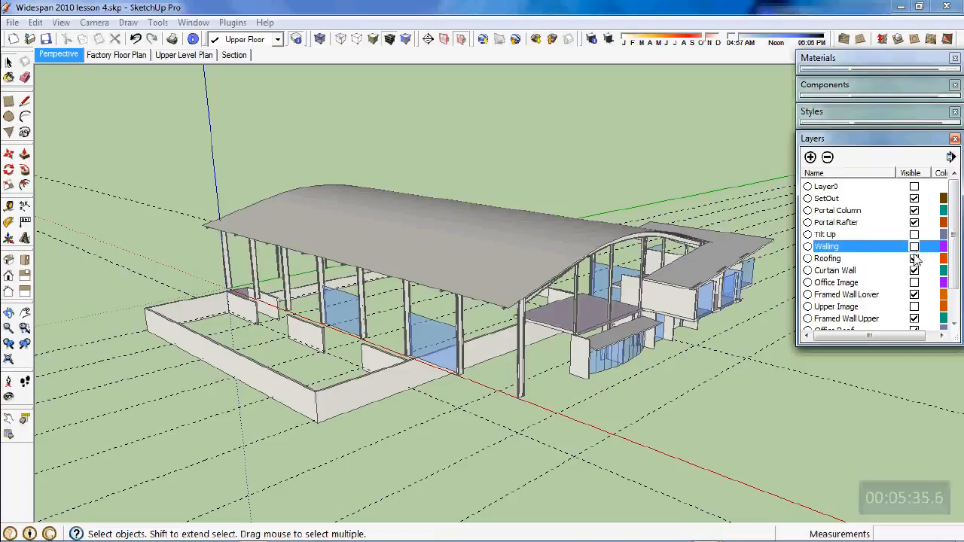
click(914, 259)
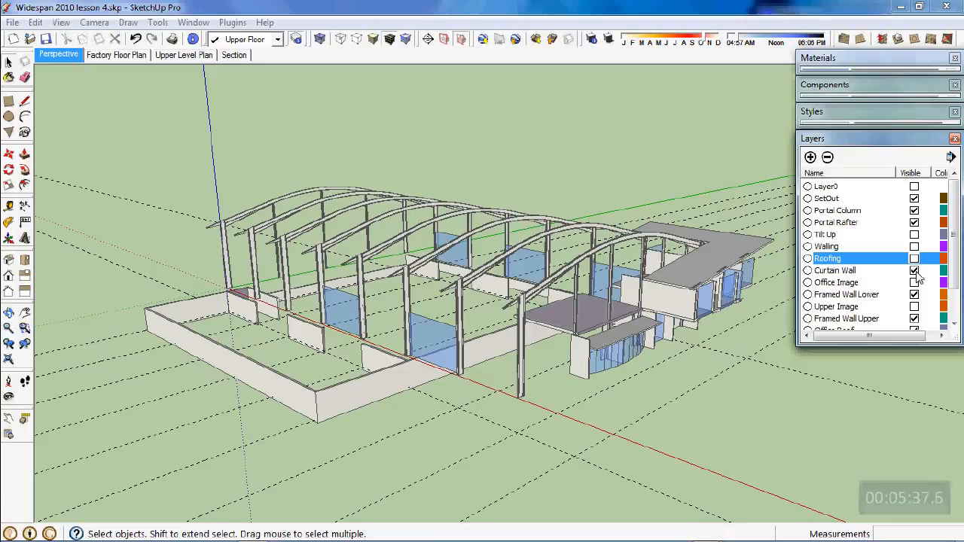
click(914, 271)
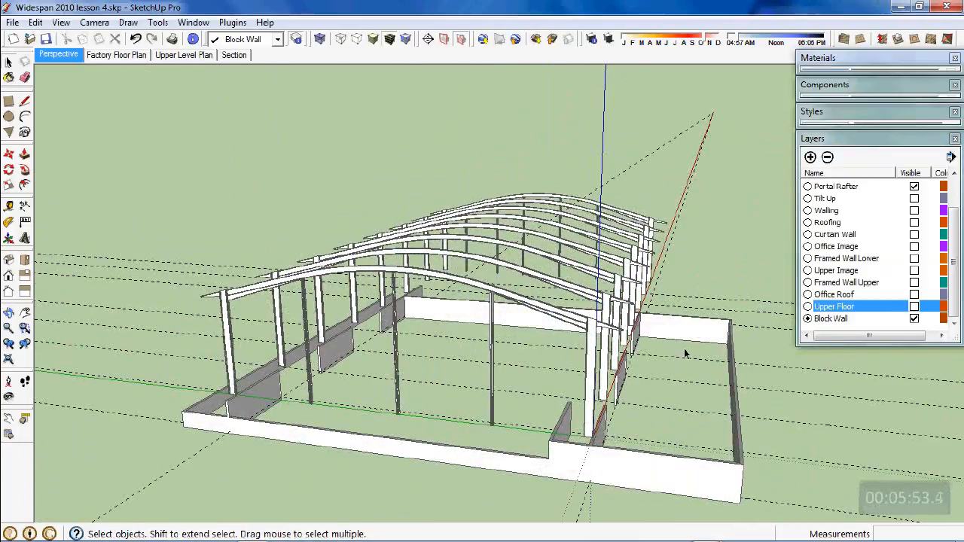
Orbit around the exposed portal frames and block walls from low and high angles
drag(686, 354, 753, 362)
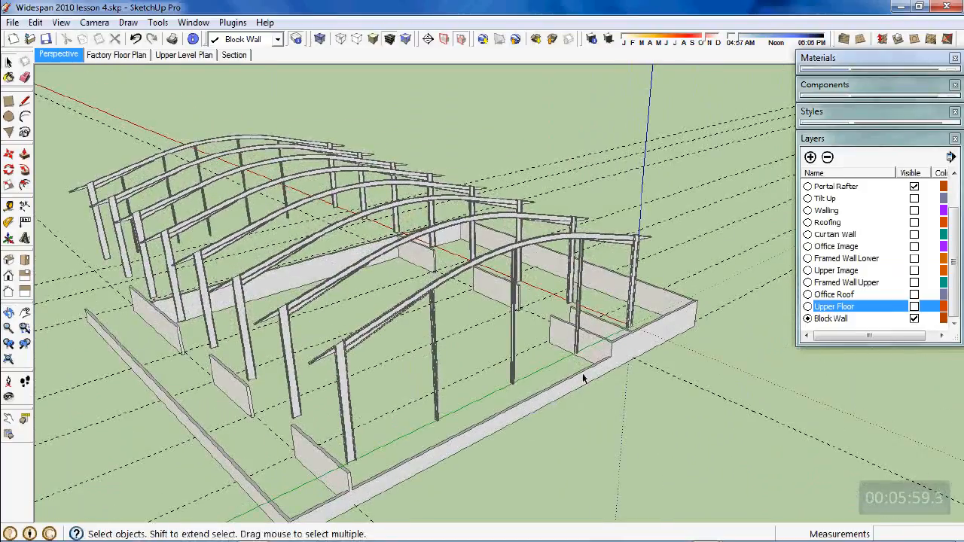
drag(584, 381, 345, 243)
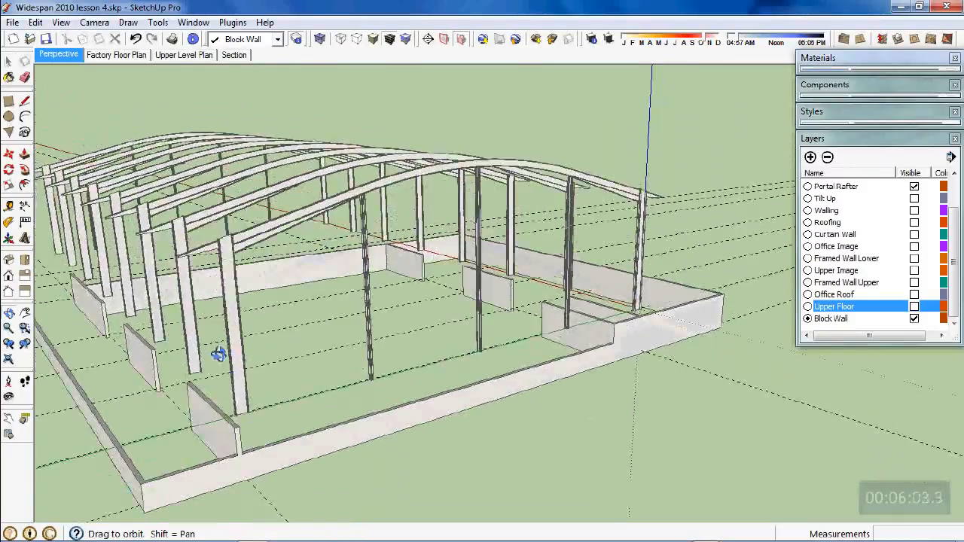
drag(218, 355, 324, 388)
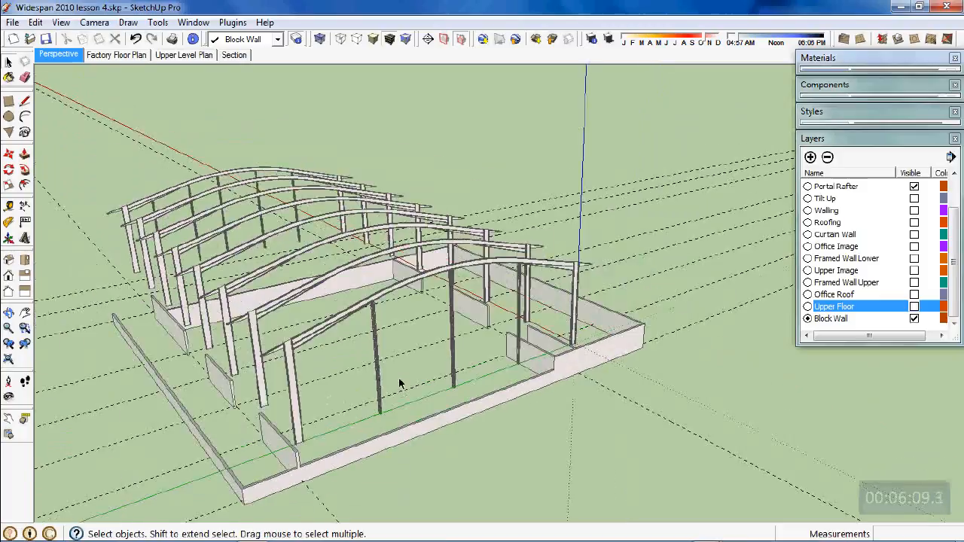
drag(399, 384, 471, 437)
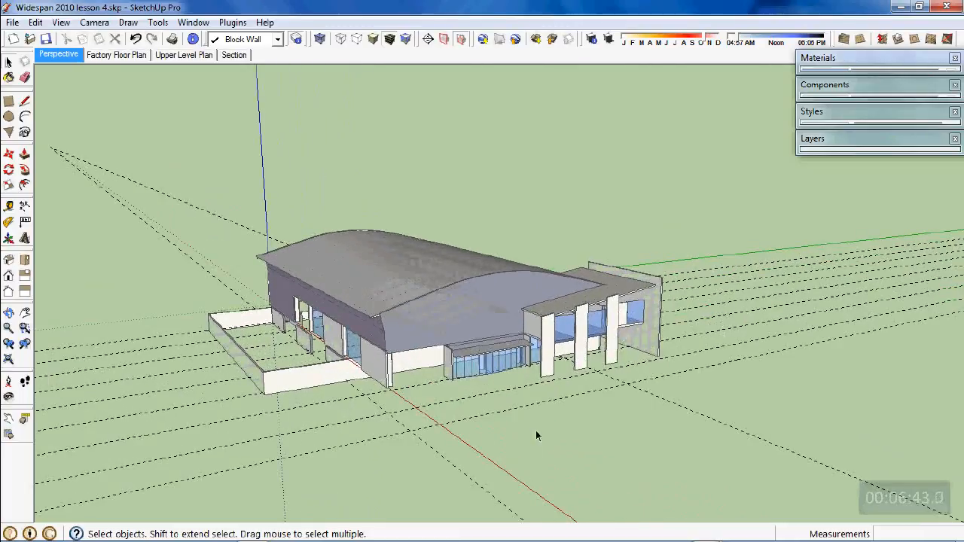
drag(538, 435, 520, 290)
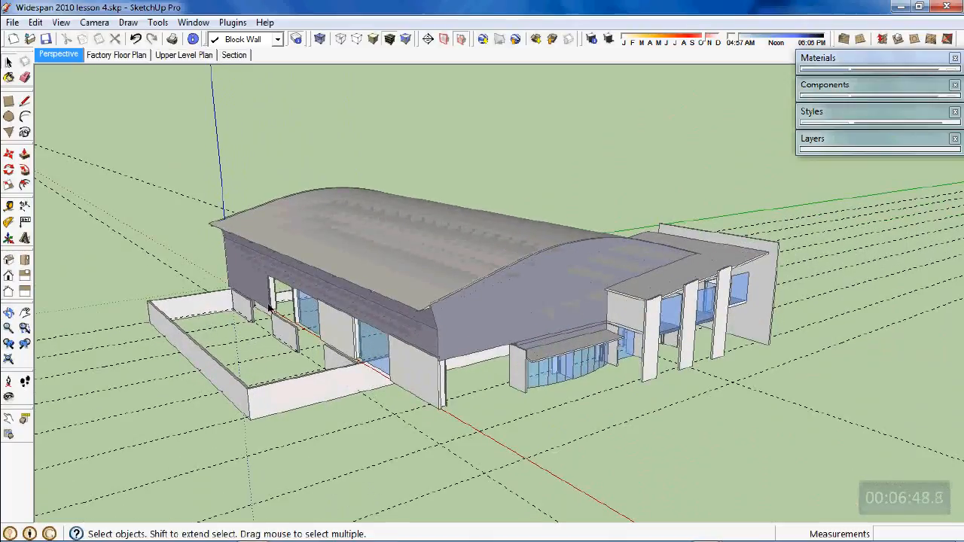
mouse_move(188, 319)
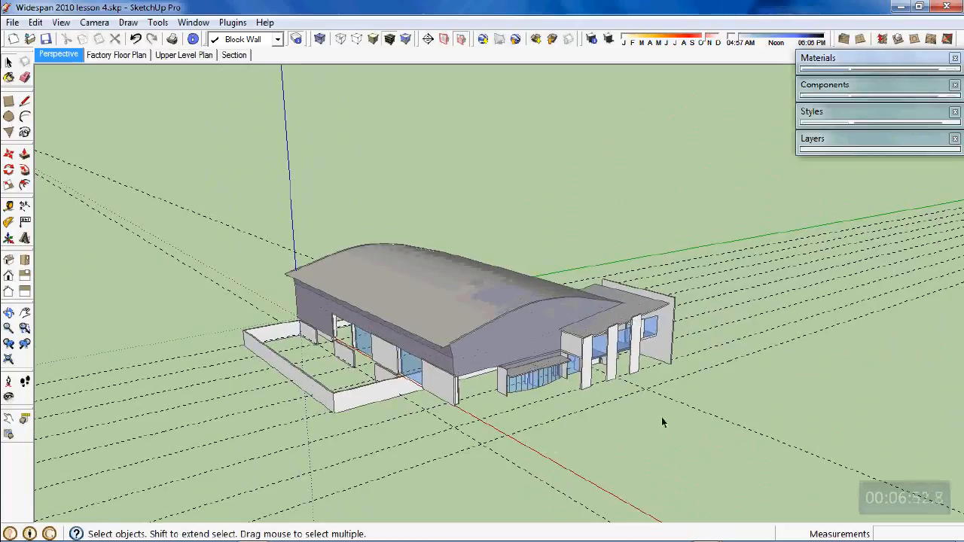
drag(663, 422, 405, 376)
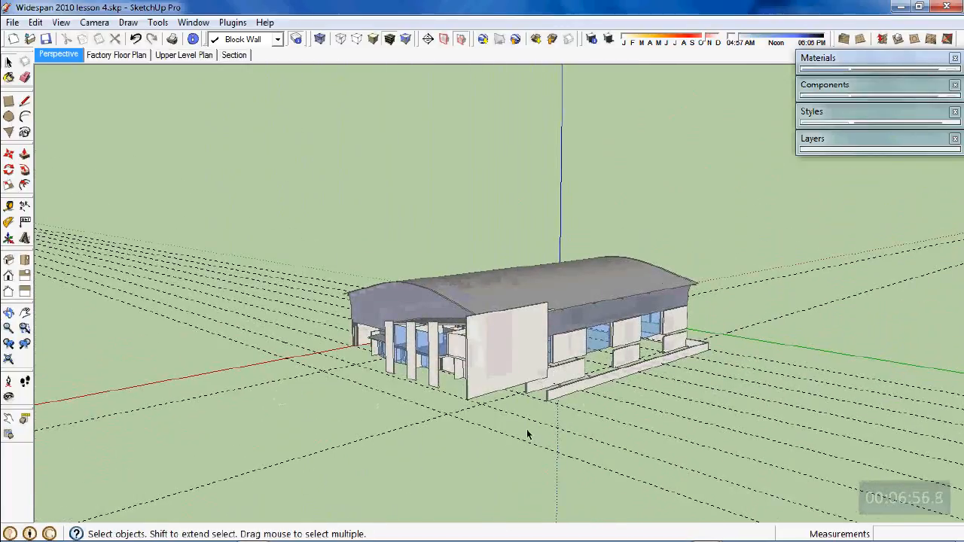
drag(527, 434, 579, 444)
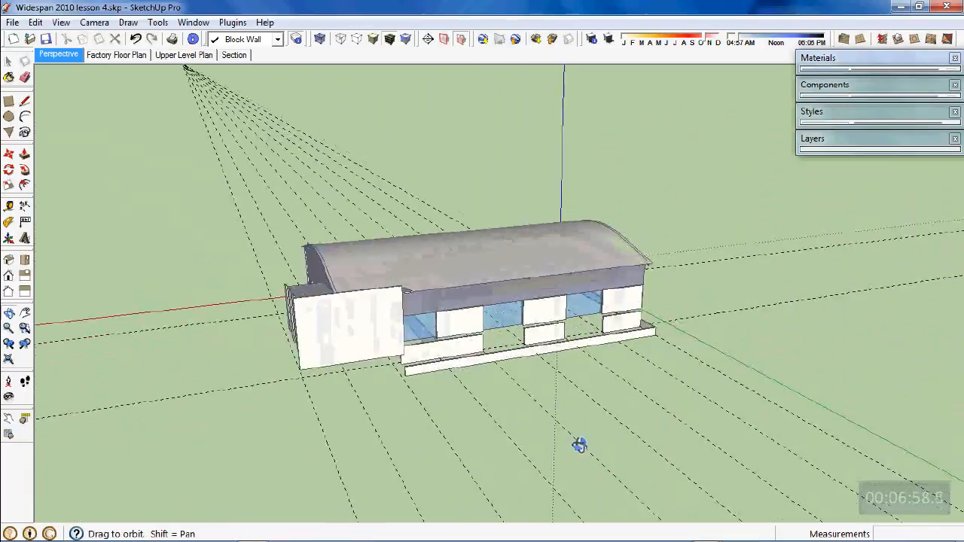
drag(578, 445, 563, 382)
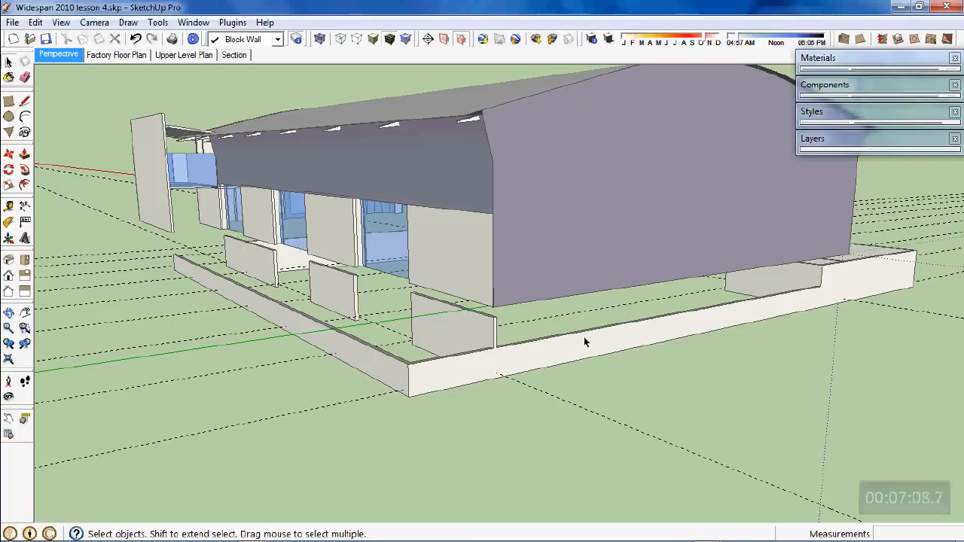
drag(586, 341, 611, 375)
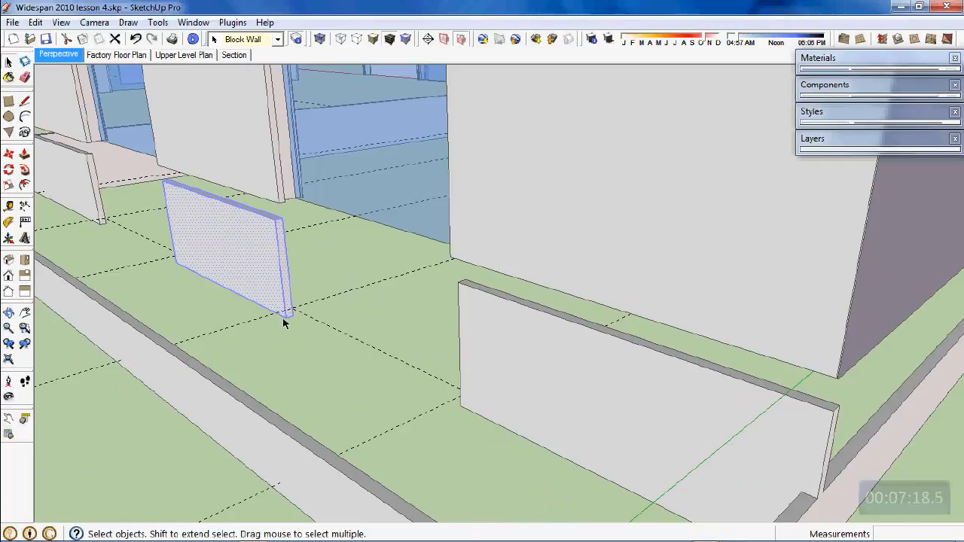
mouse_move(288, 241)
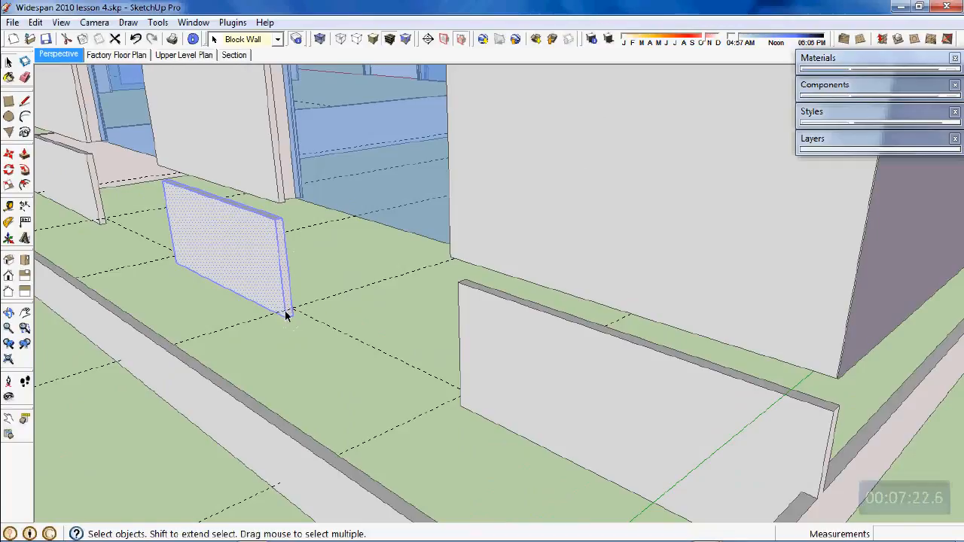
mouse_move(314, 315)
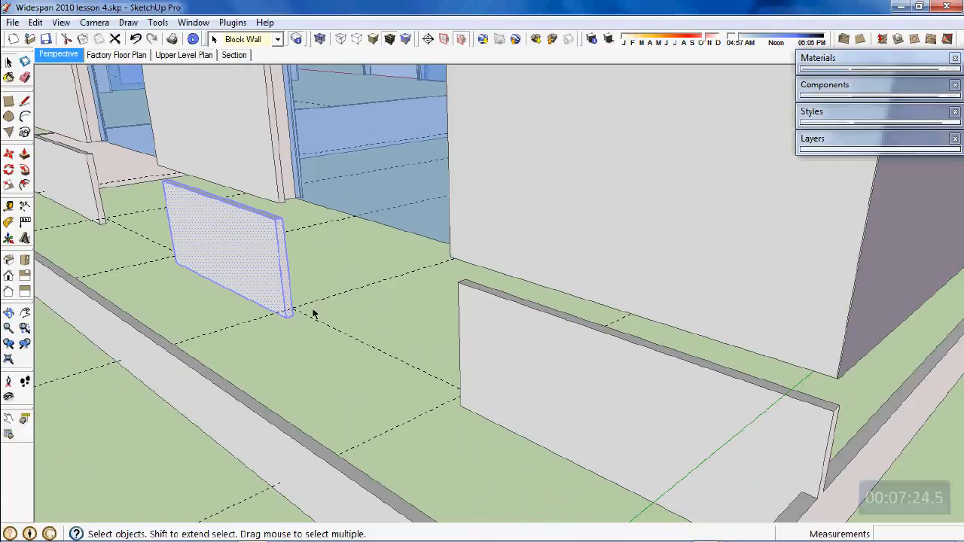
mouse_move(269, 336)
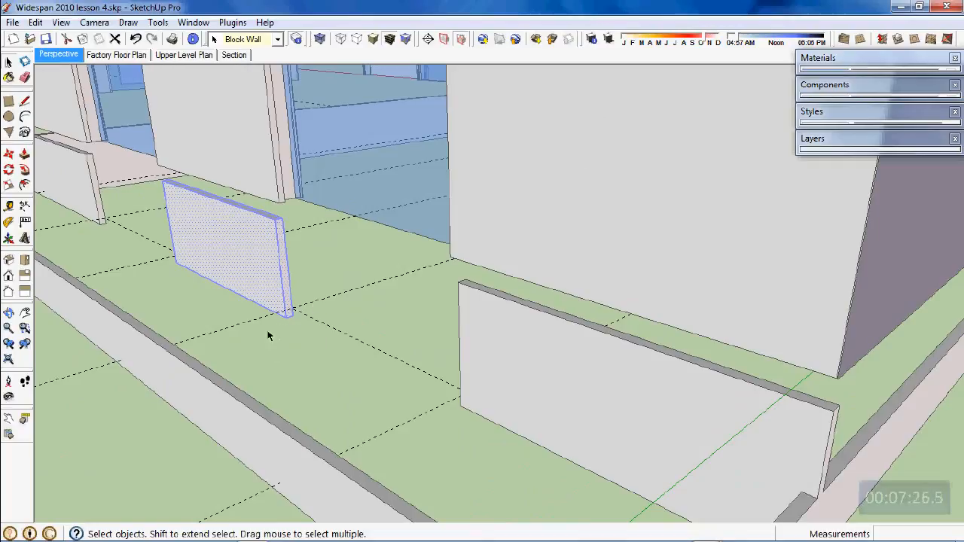
mouse_move(358, 301)
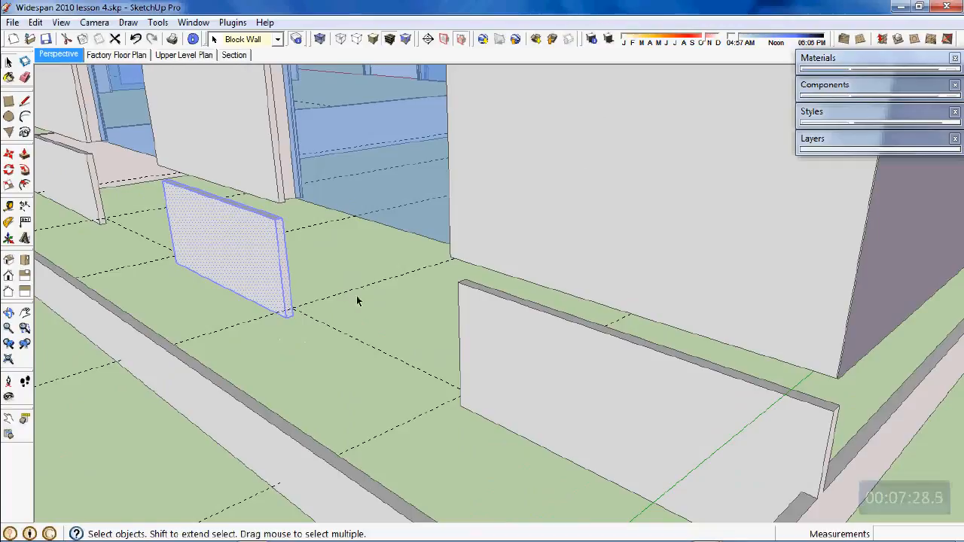
mouse_move(303, 300)
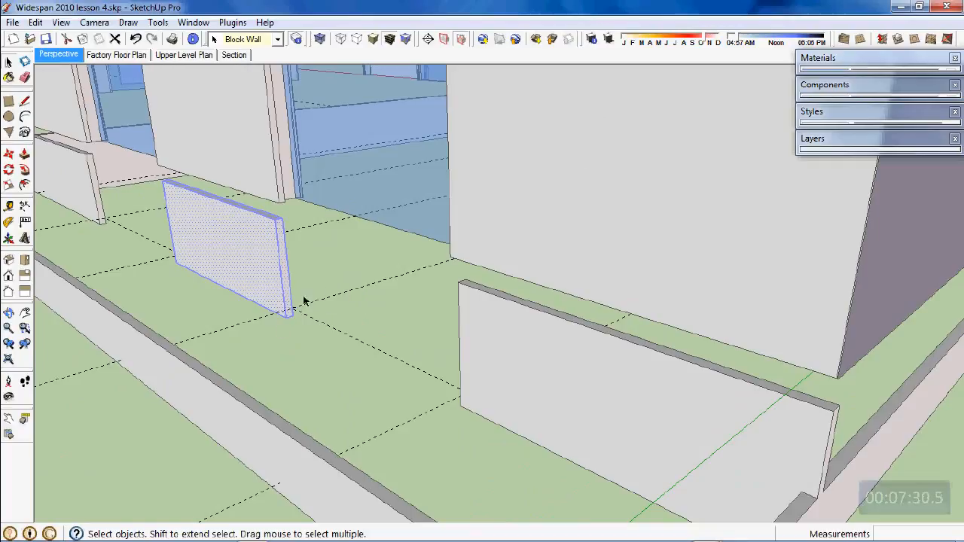
mouse_move(376, 382)
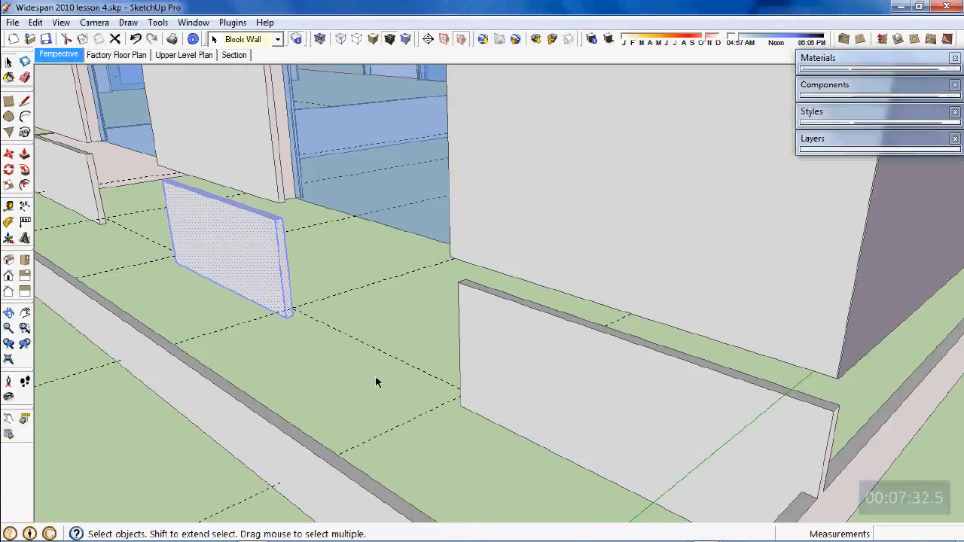